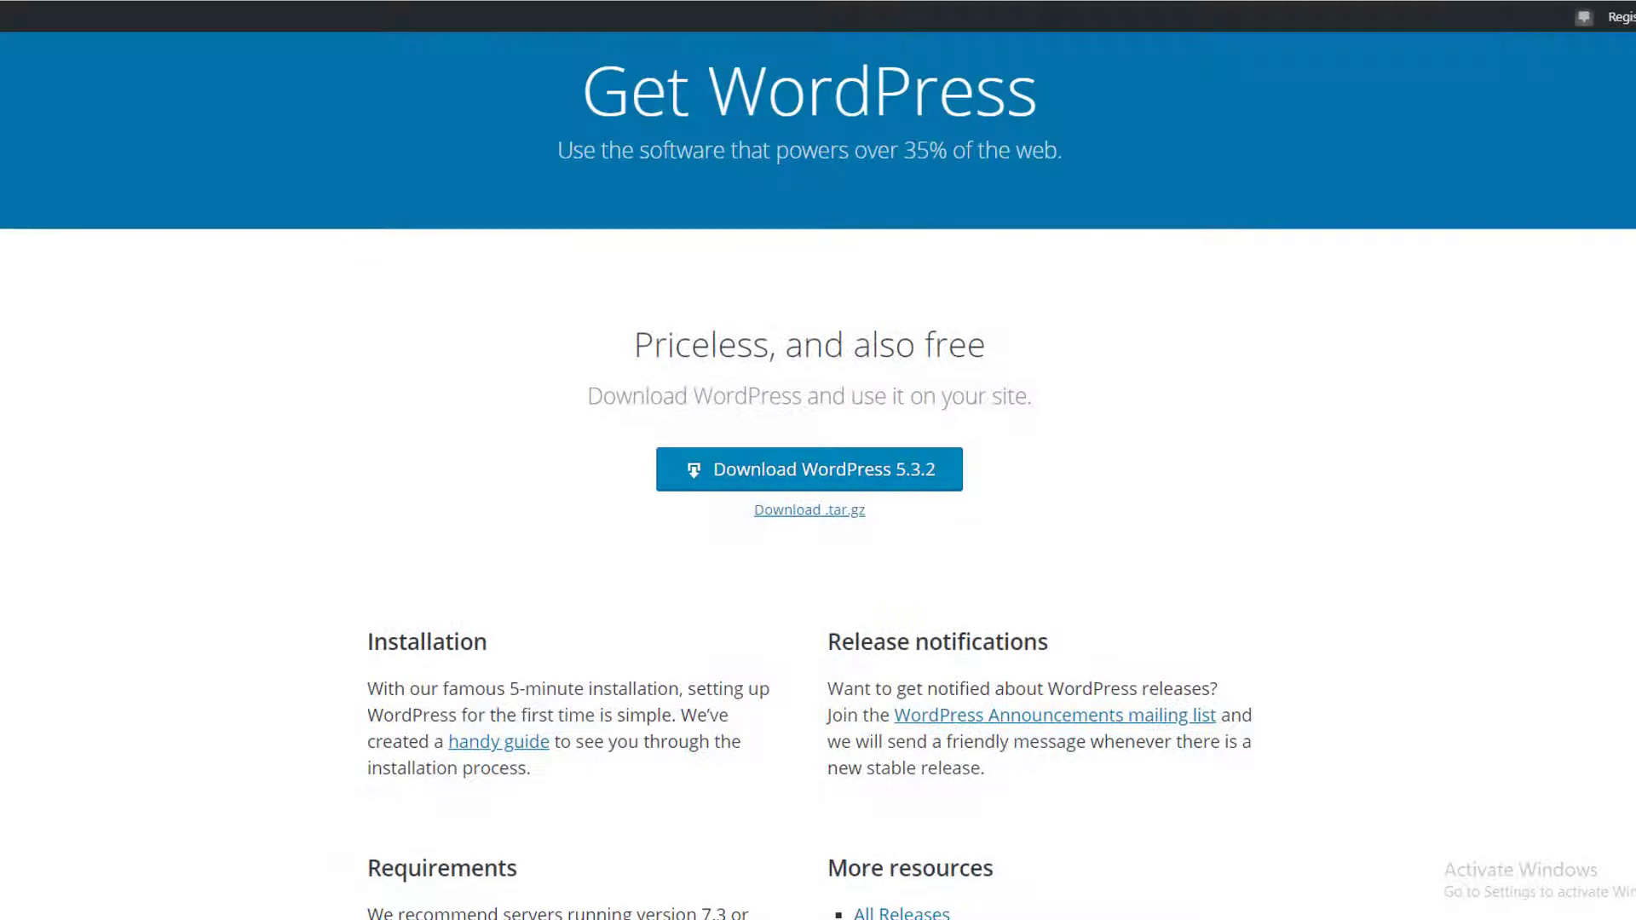
Scroll through the admin Dashboard and the installed plugins list (Elementor, Contact Form 7)
scroll(down, 3)
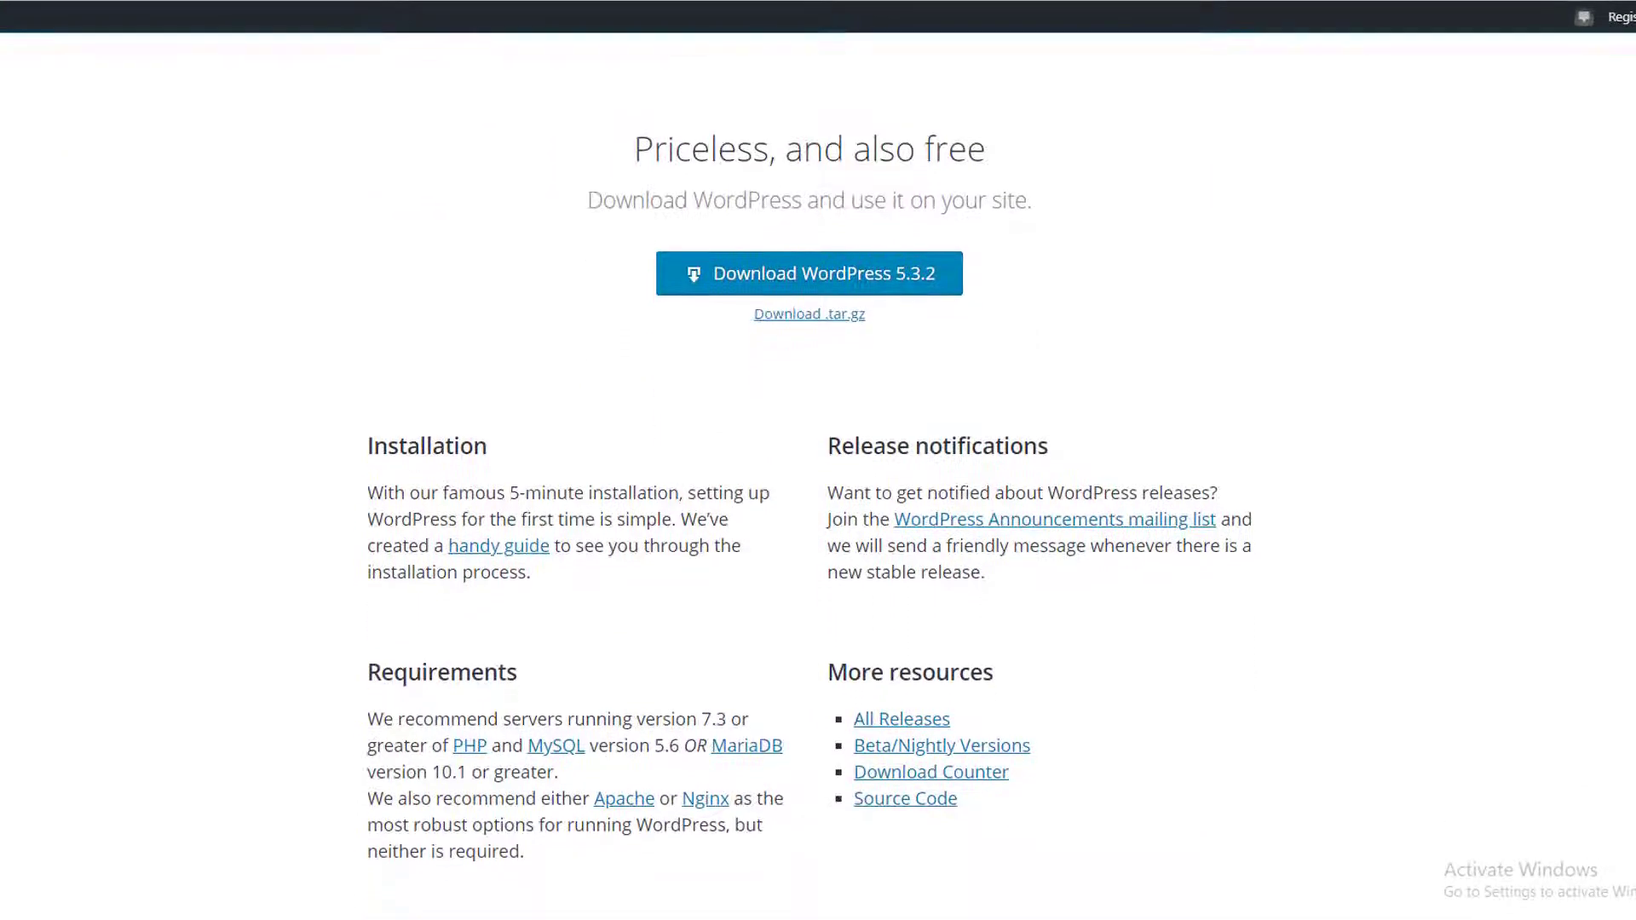
scroll(down, 3)
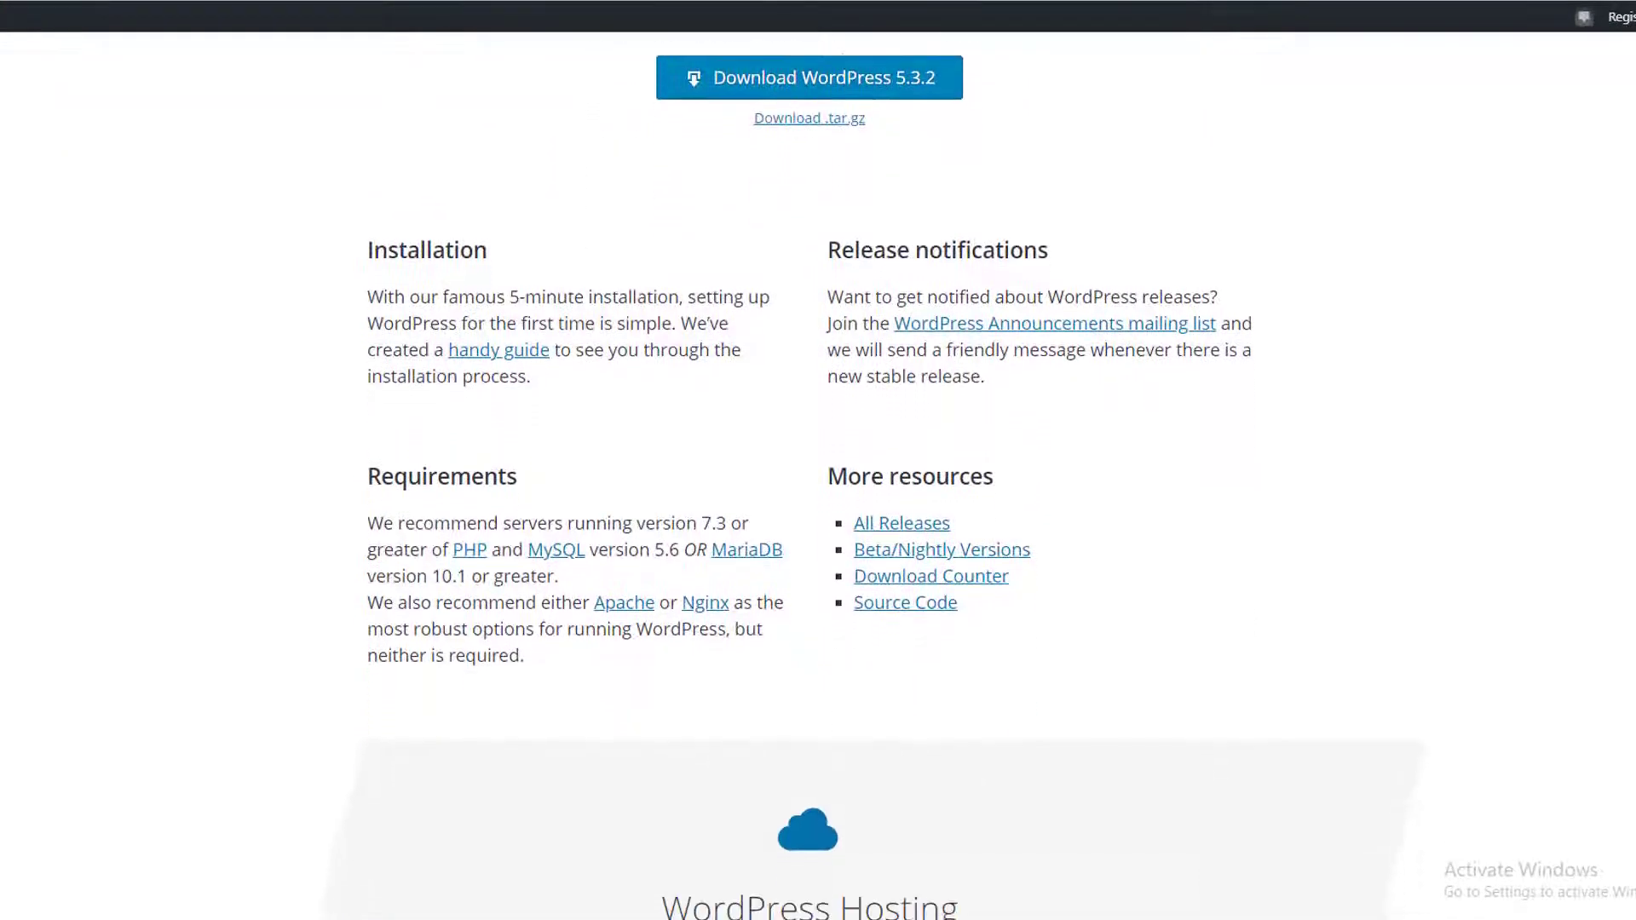
scroll(down, 3)
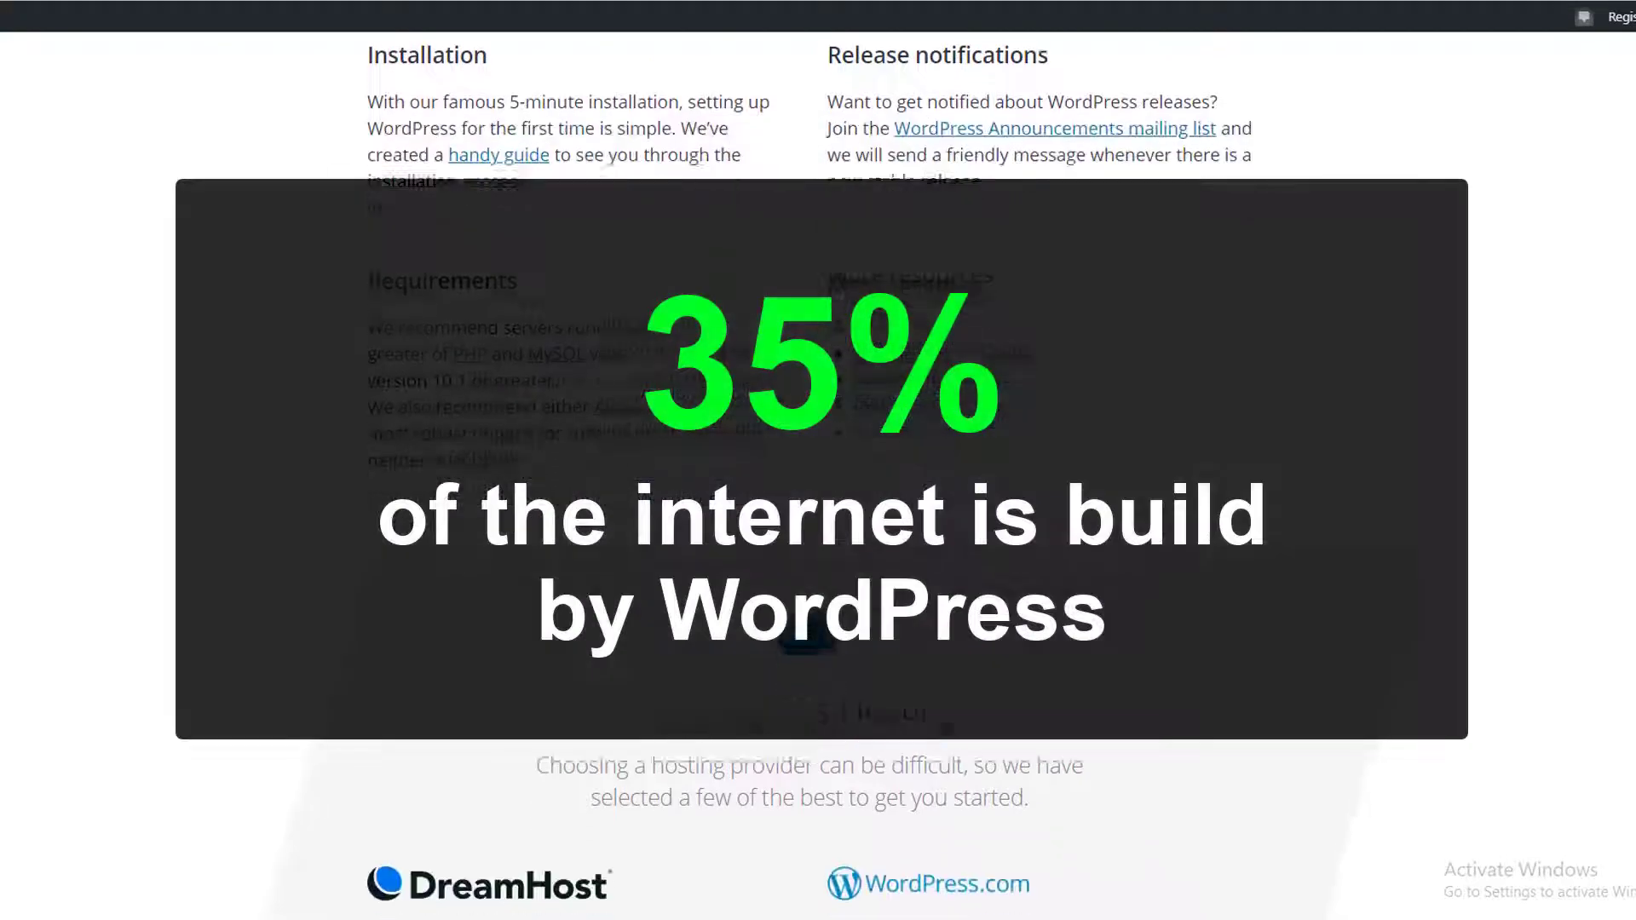
scroll(down, 3)
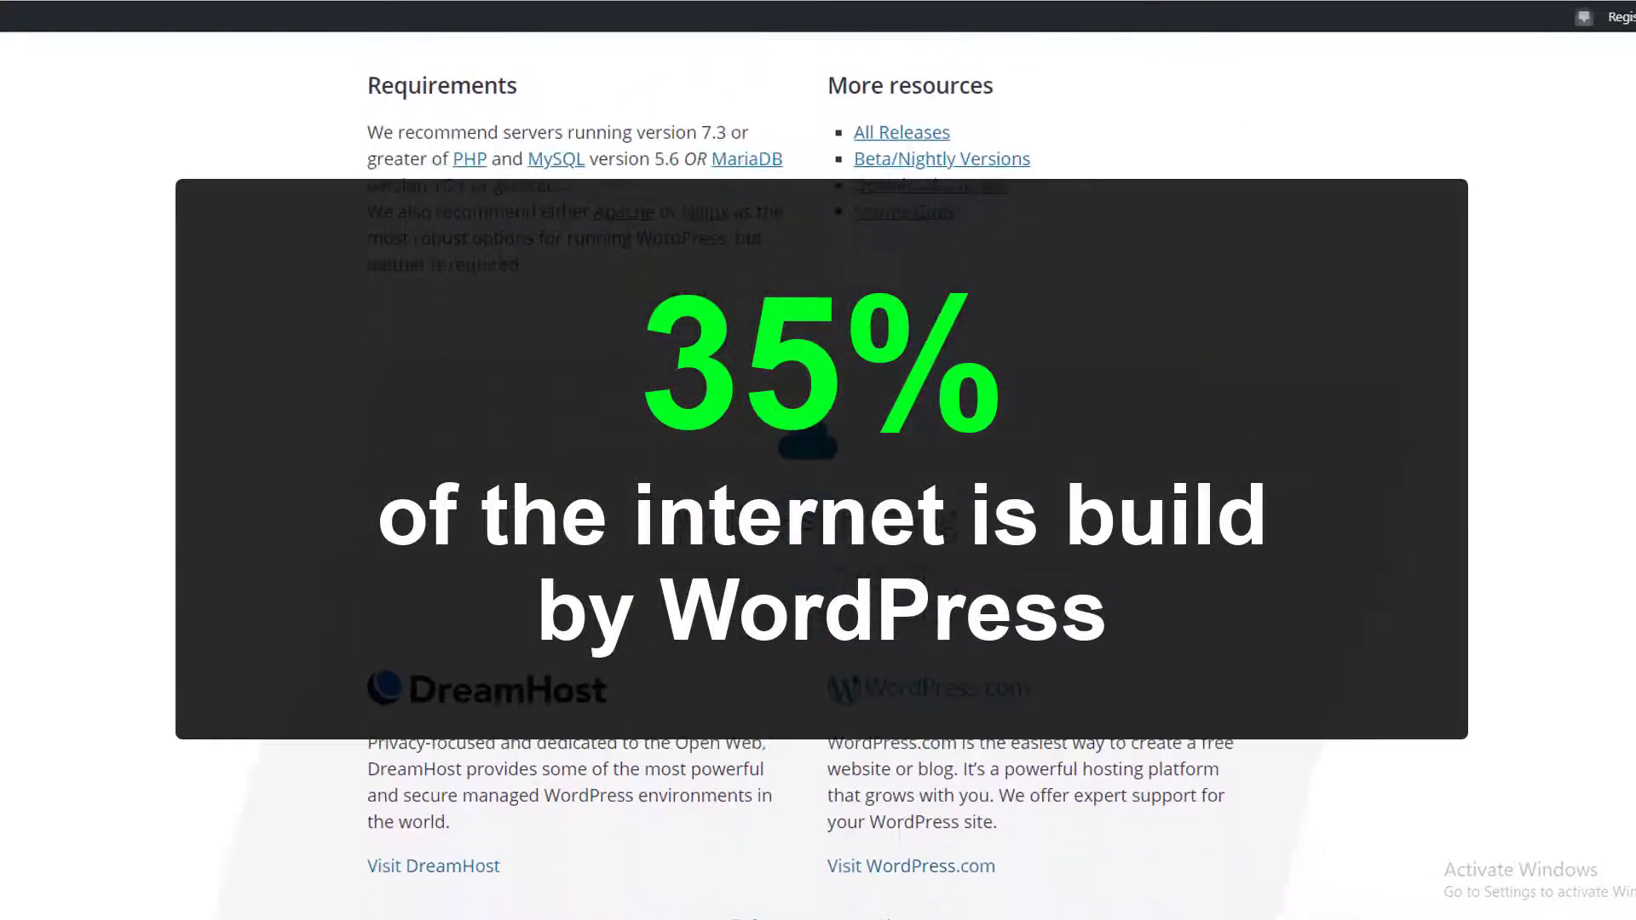
scroll(down, 3)
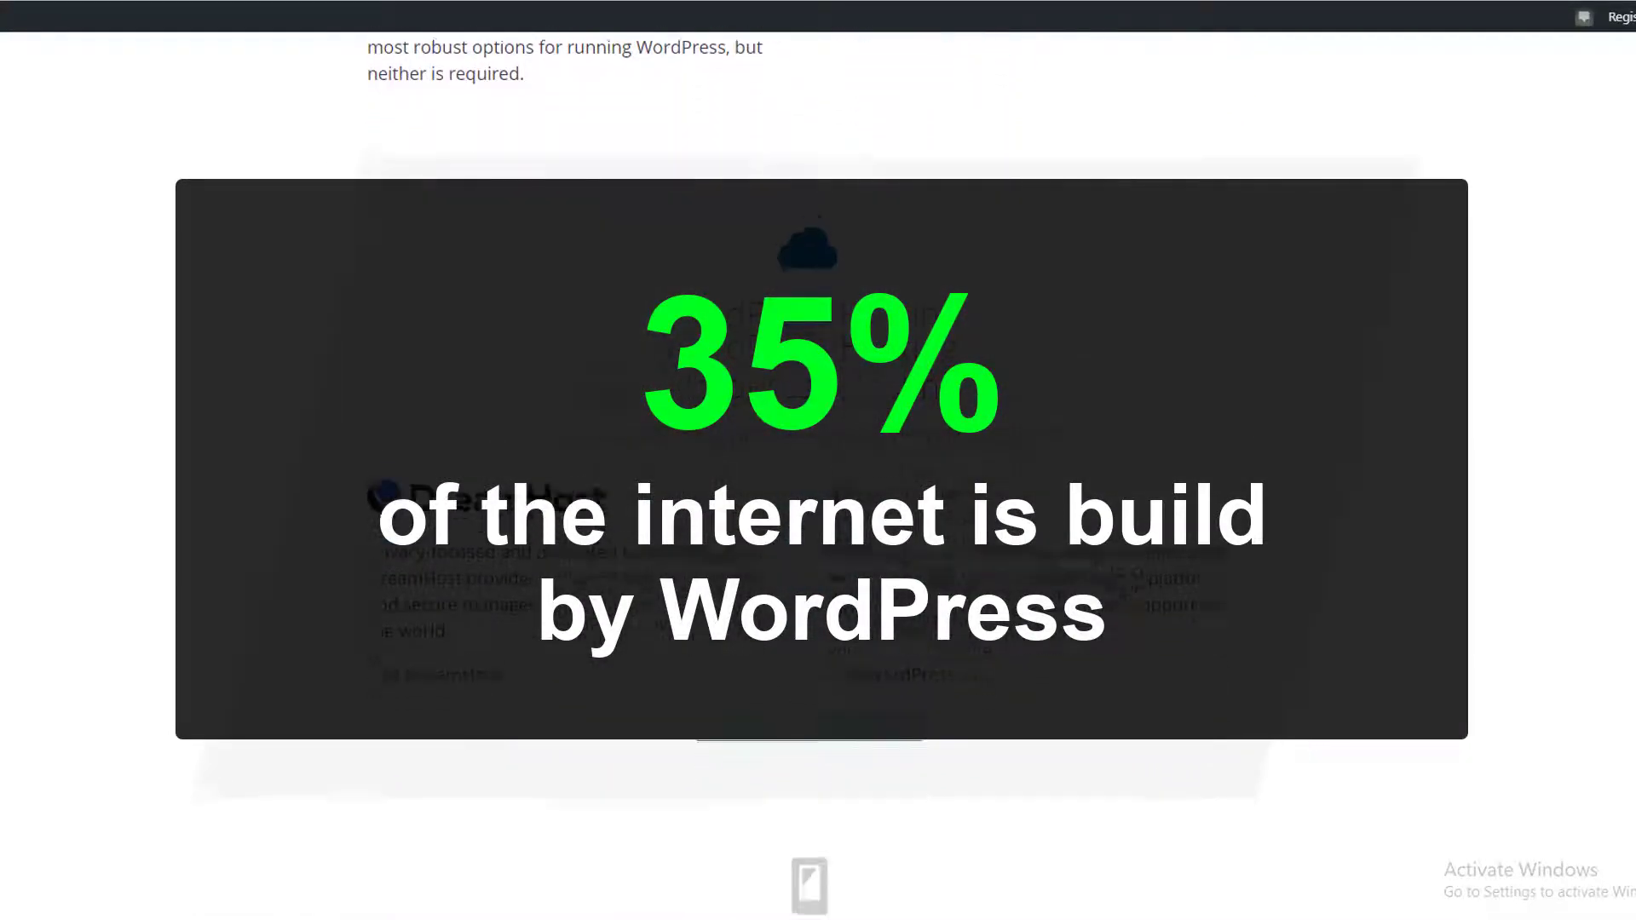
scroll(down, 3)
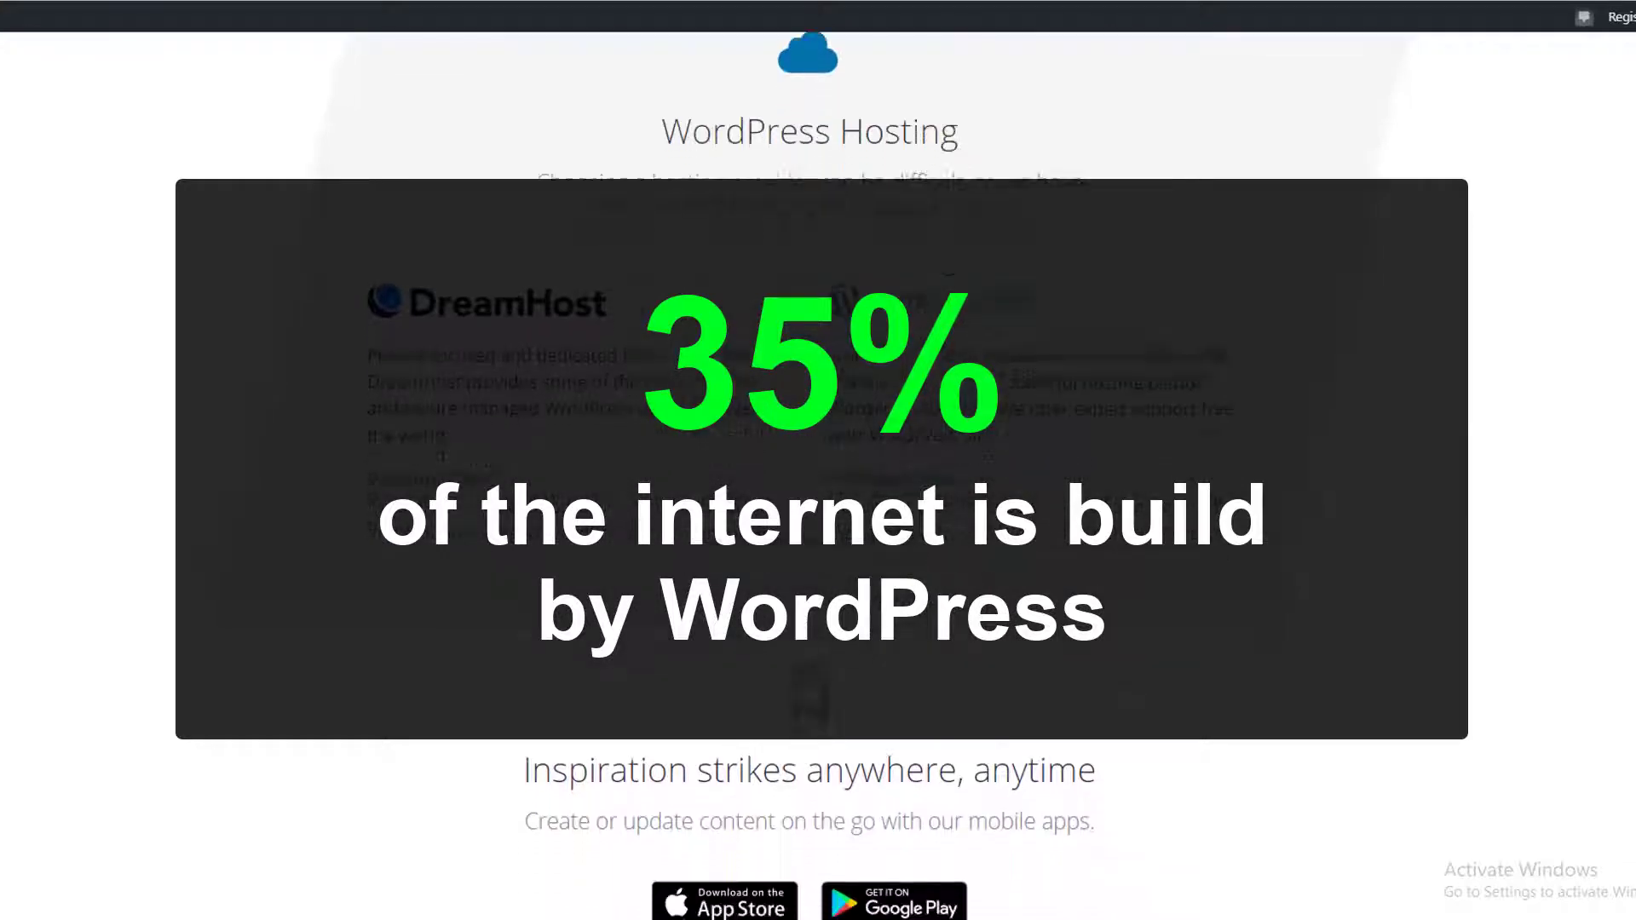
scroll(down, 3)
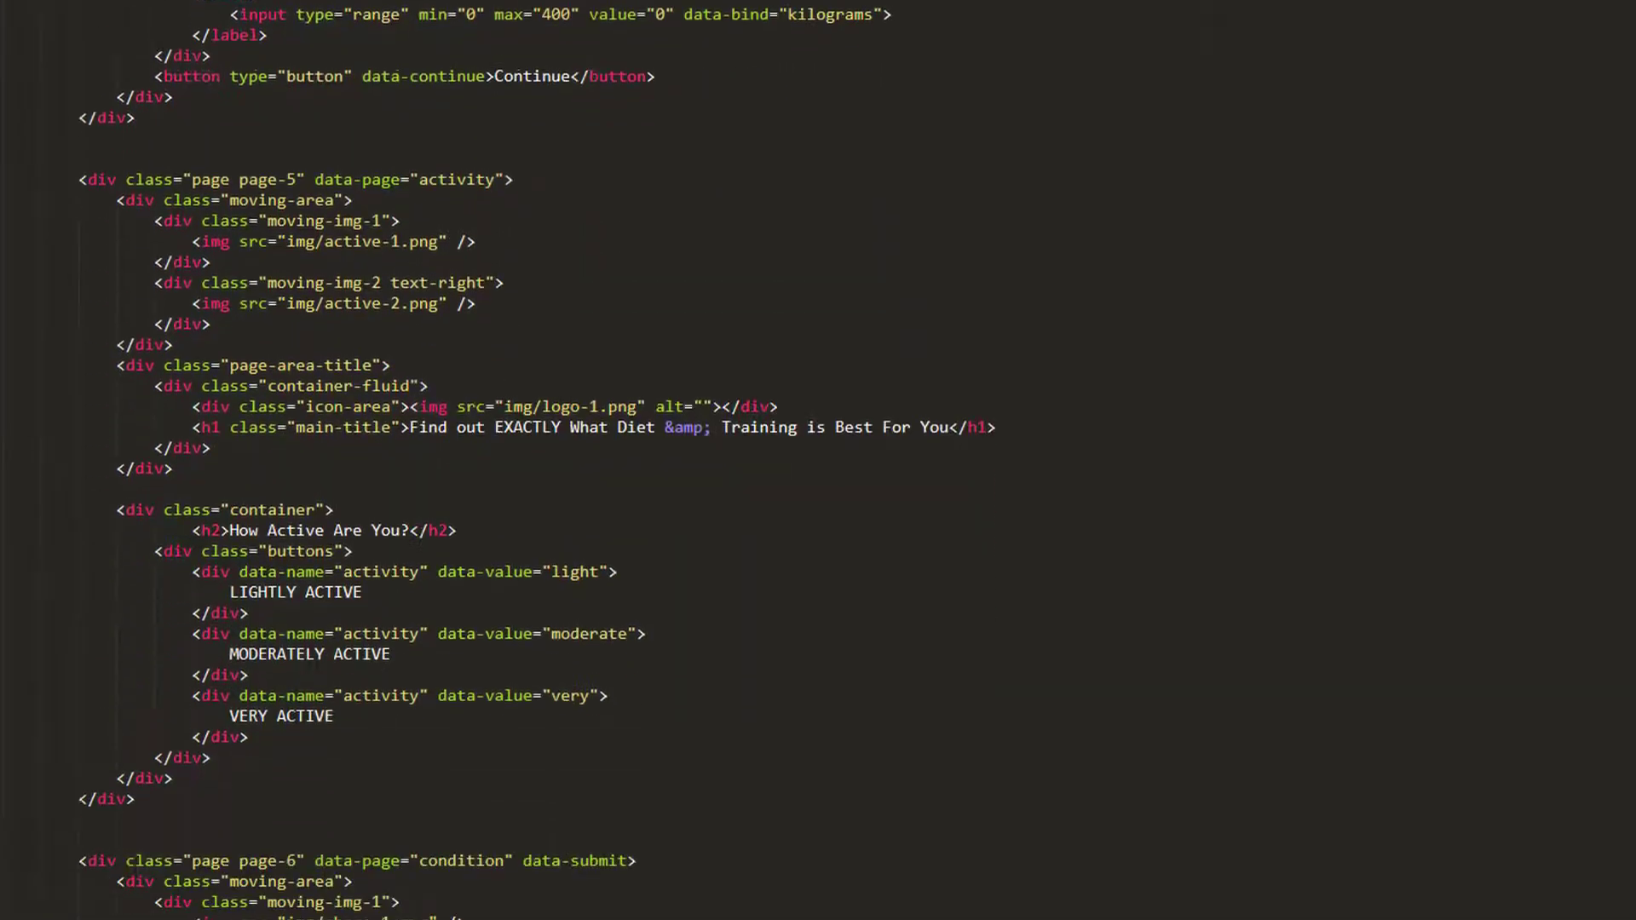
scroll(down, 3)
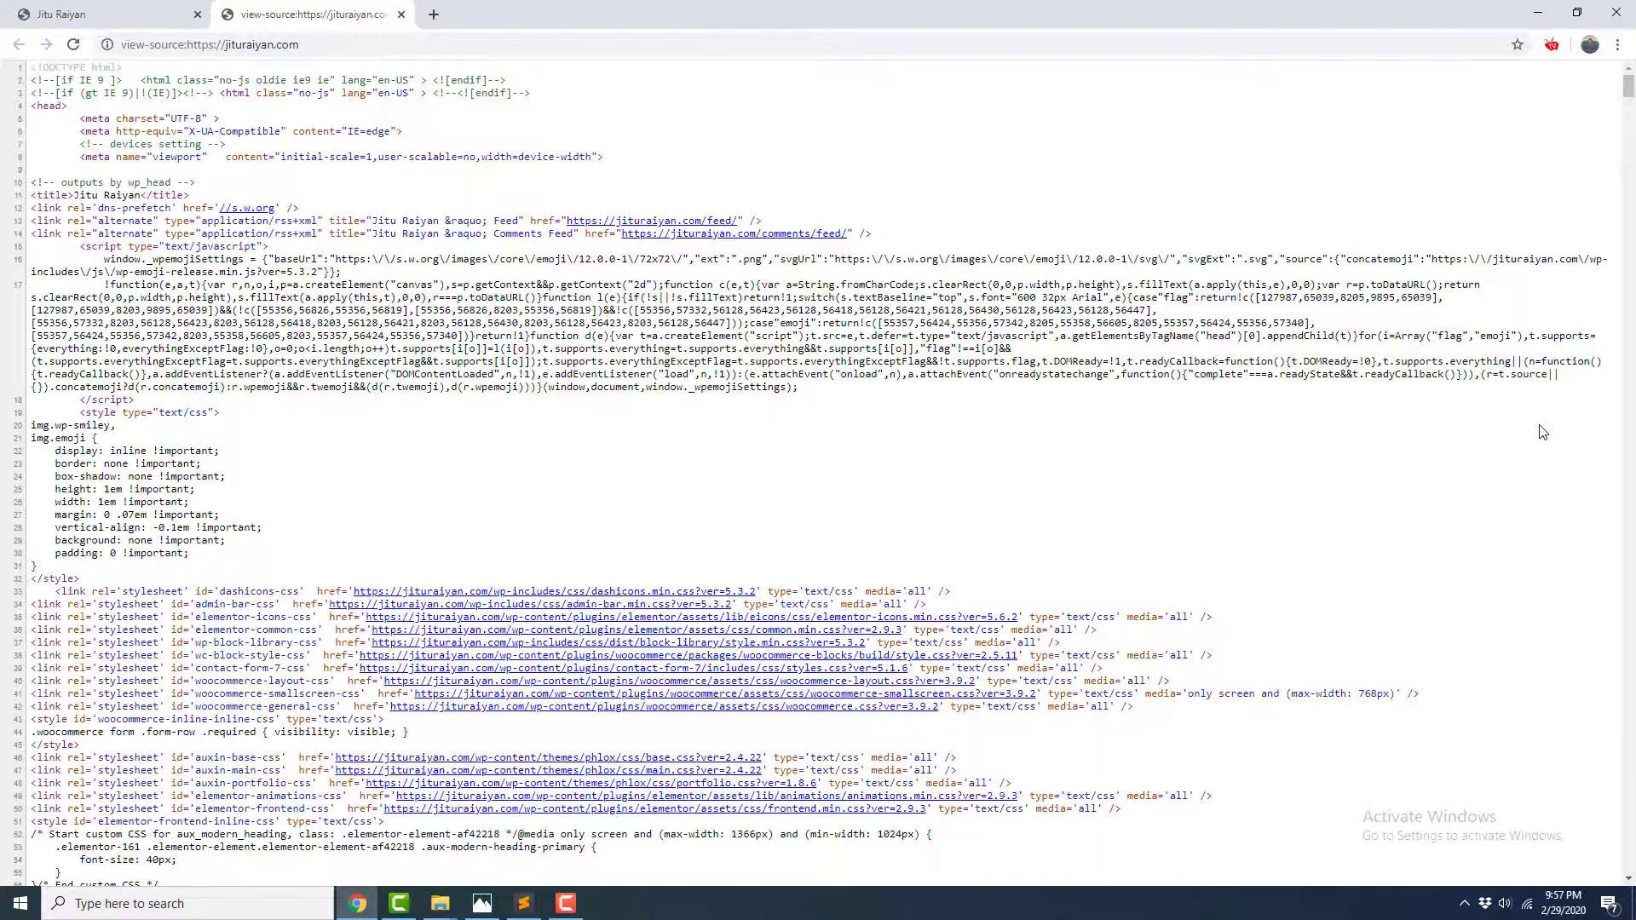
scroll(down, 3)
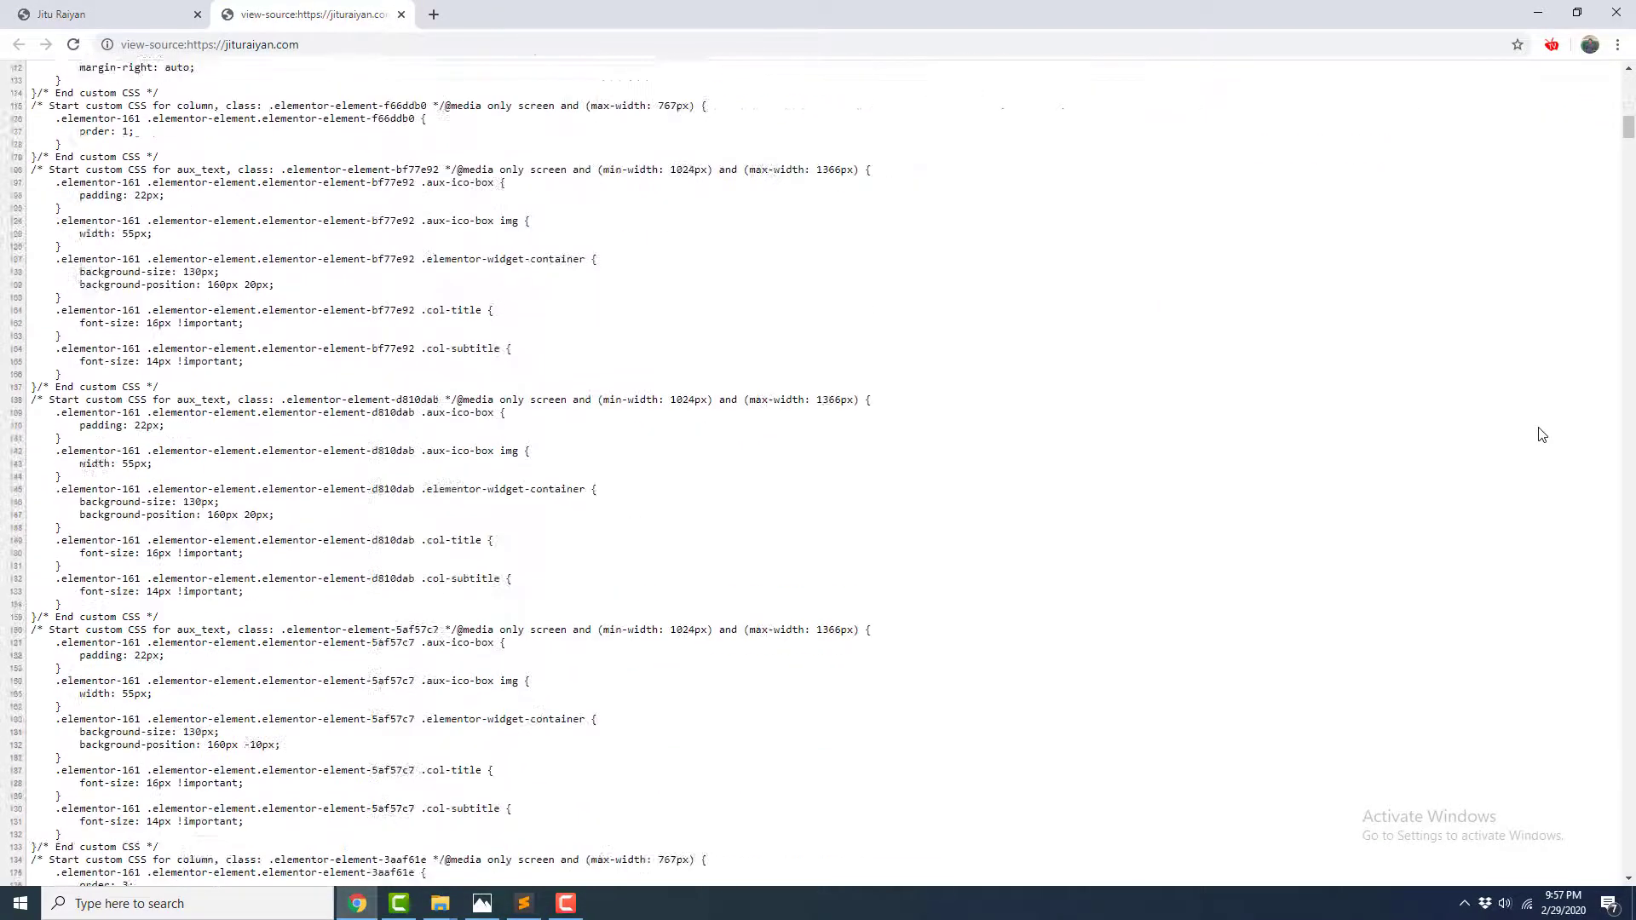
scroll(down, 3)
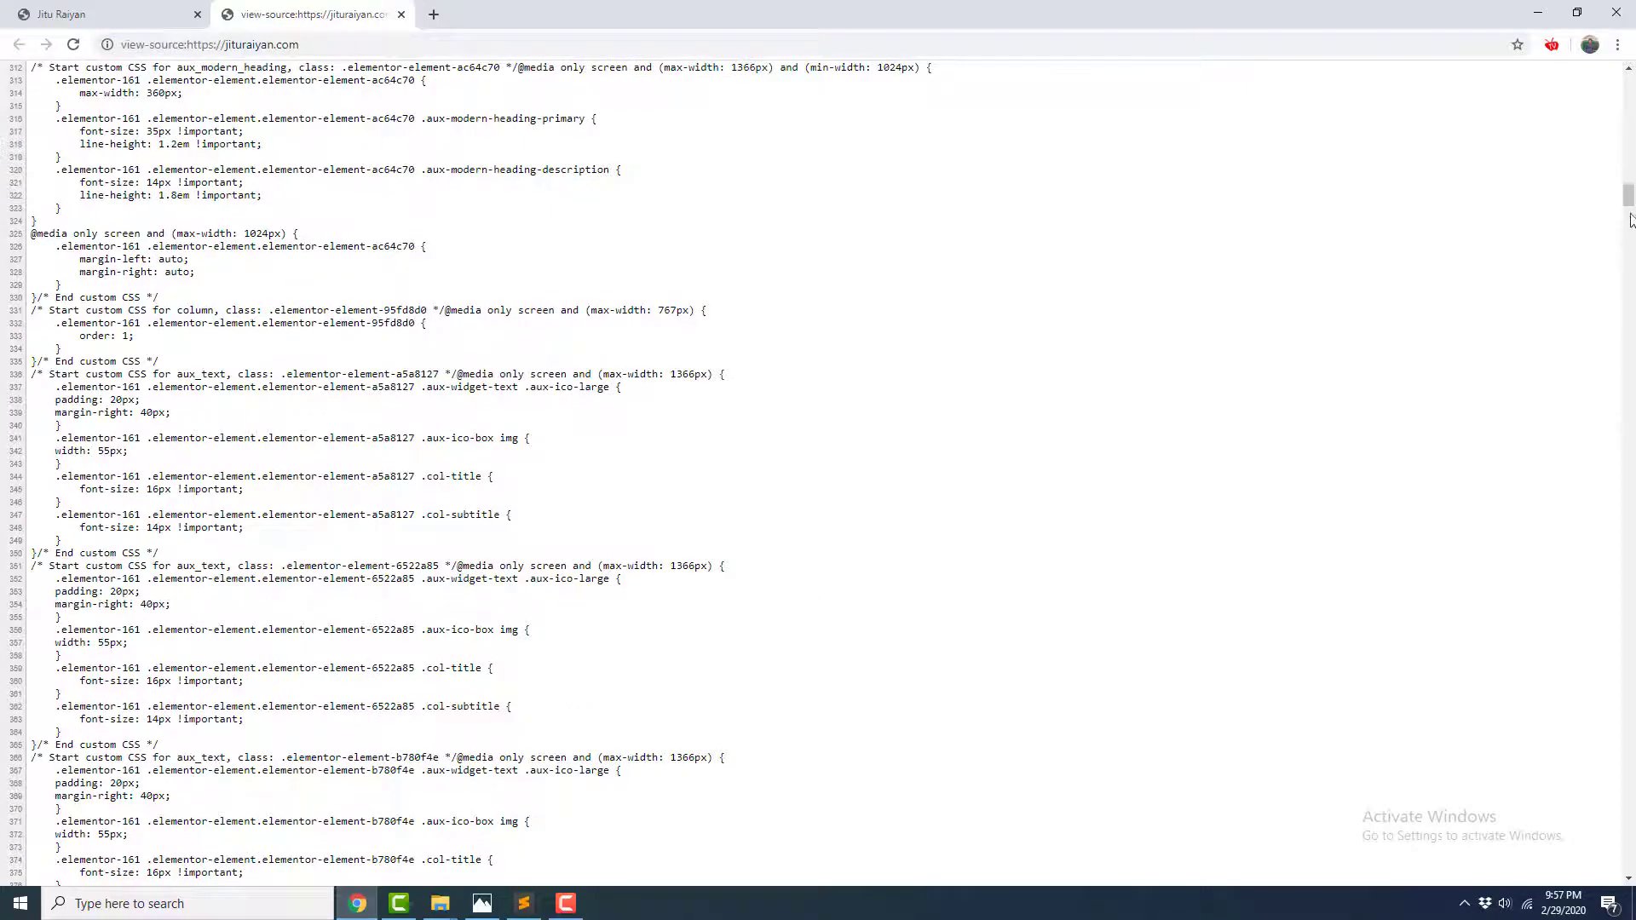
scroll(down, 3)
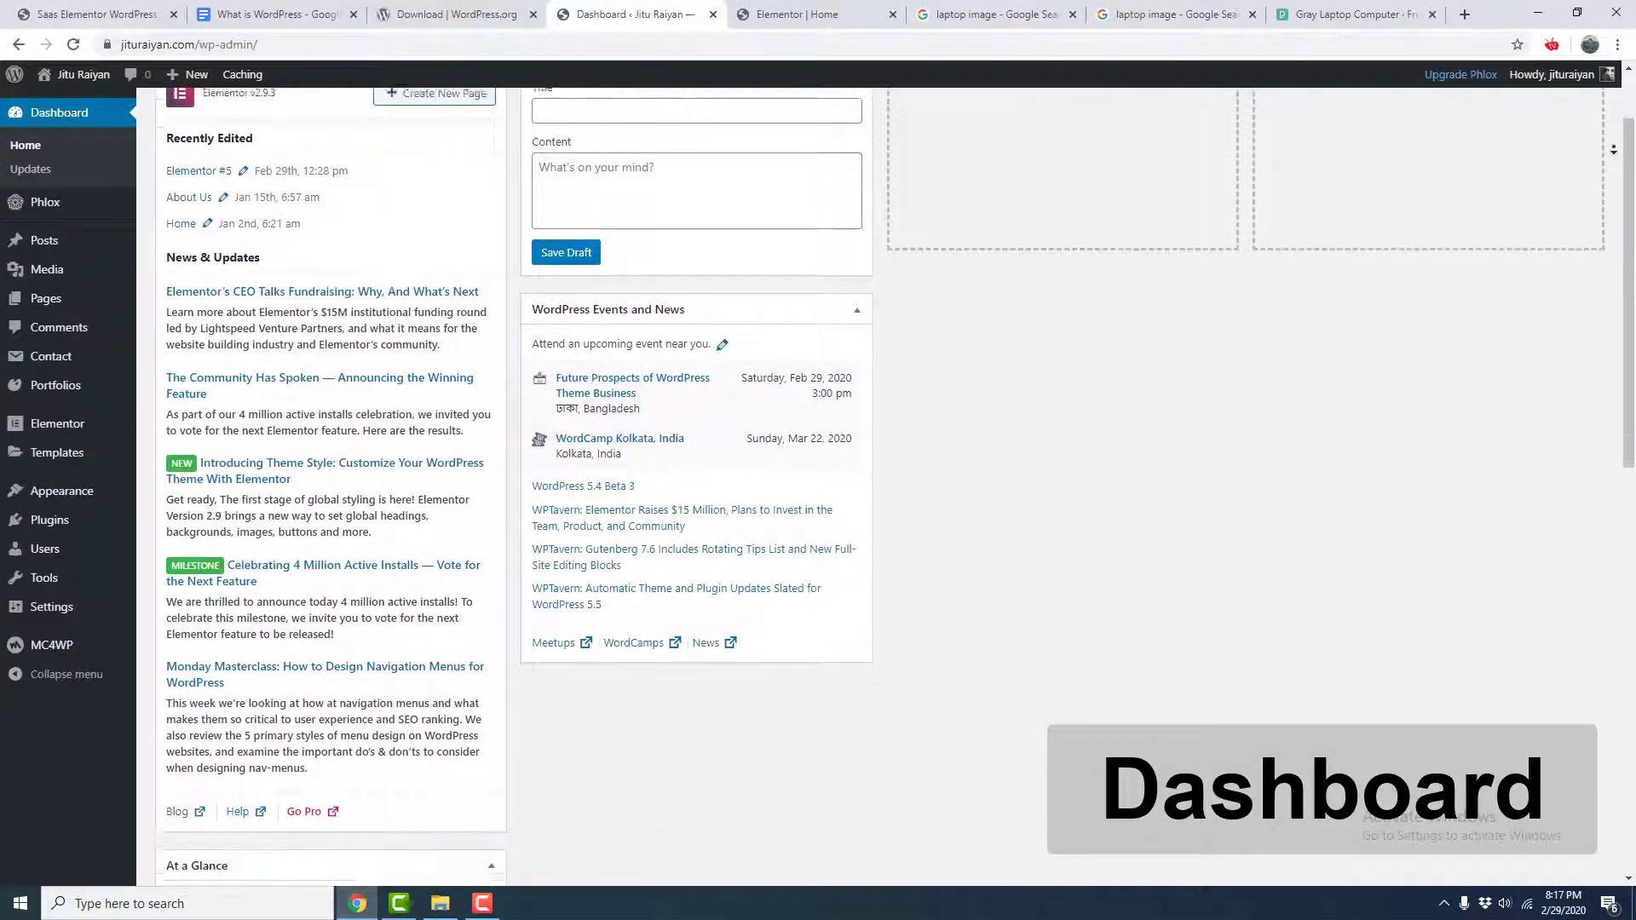
Finish reviewing the plugins and visit the site's public Phlox home page from the admin bar
scroll(down, 3)
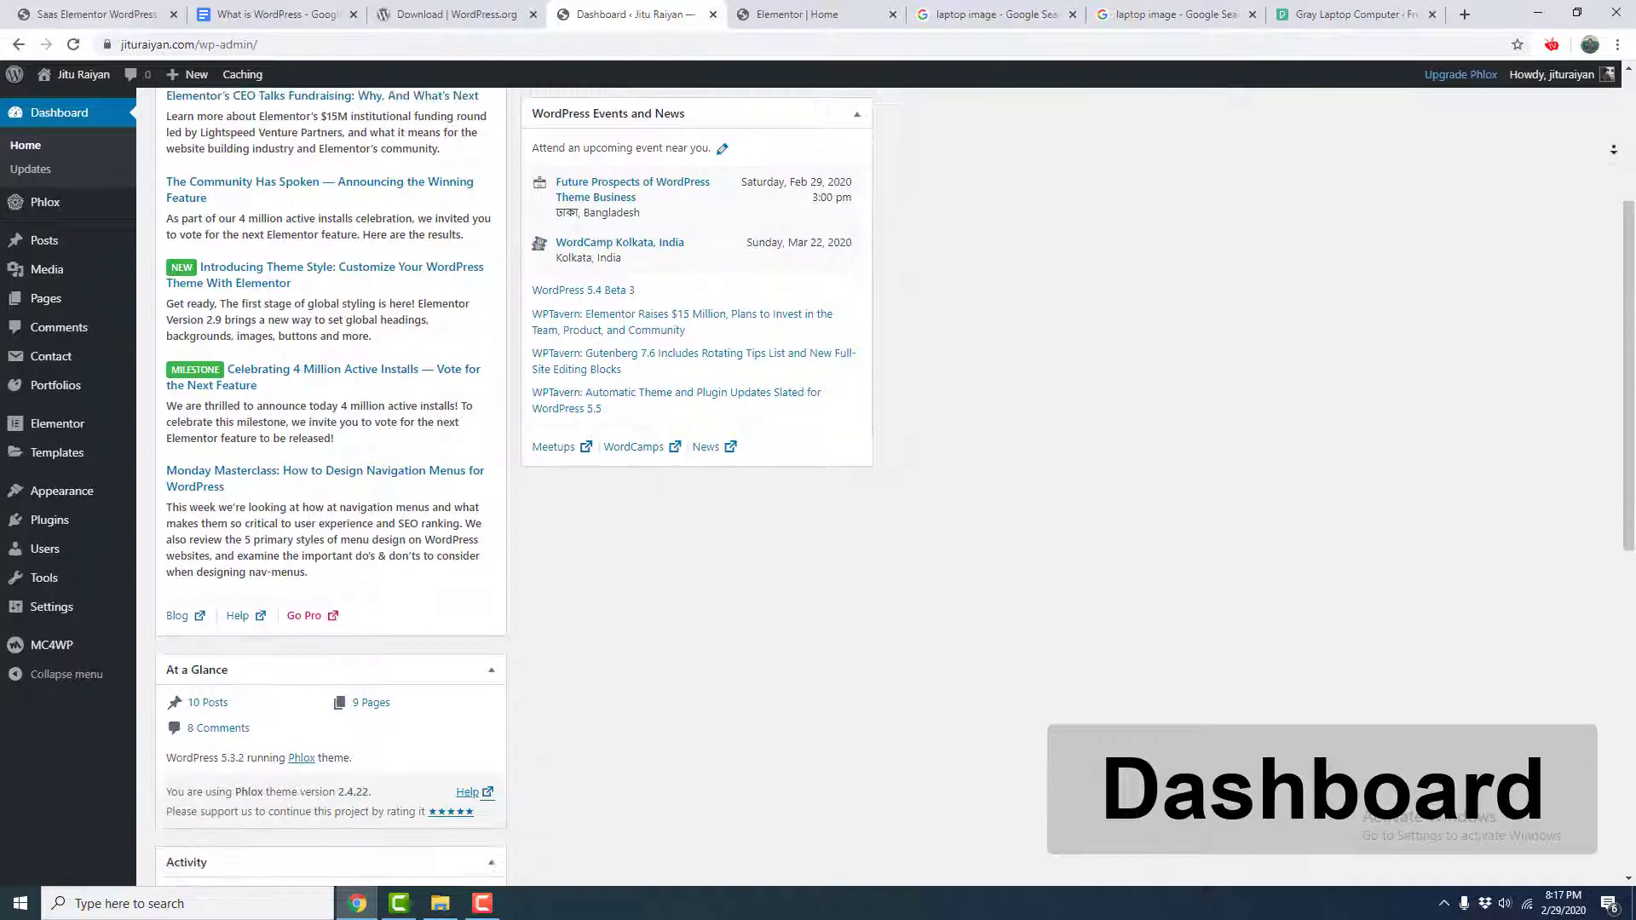
scroll(down, 3)
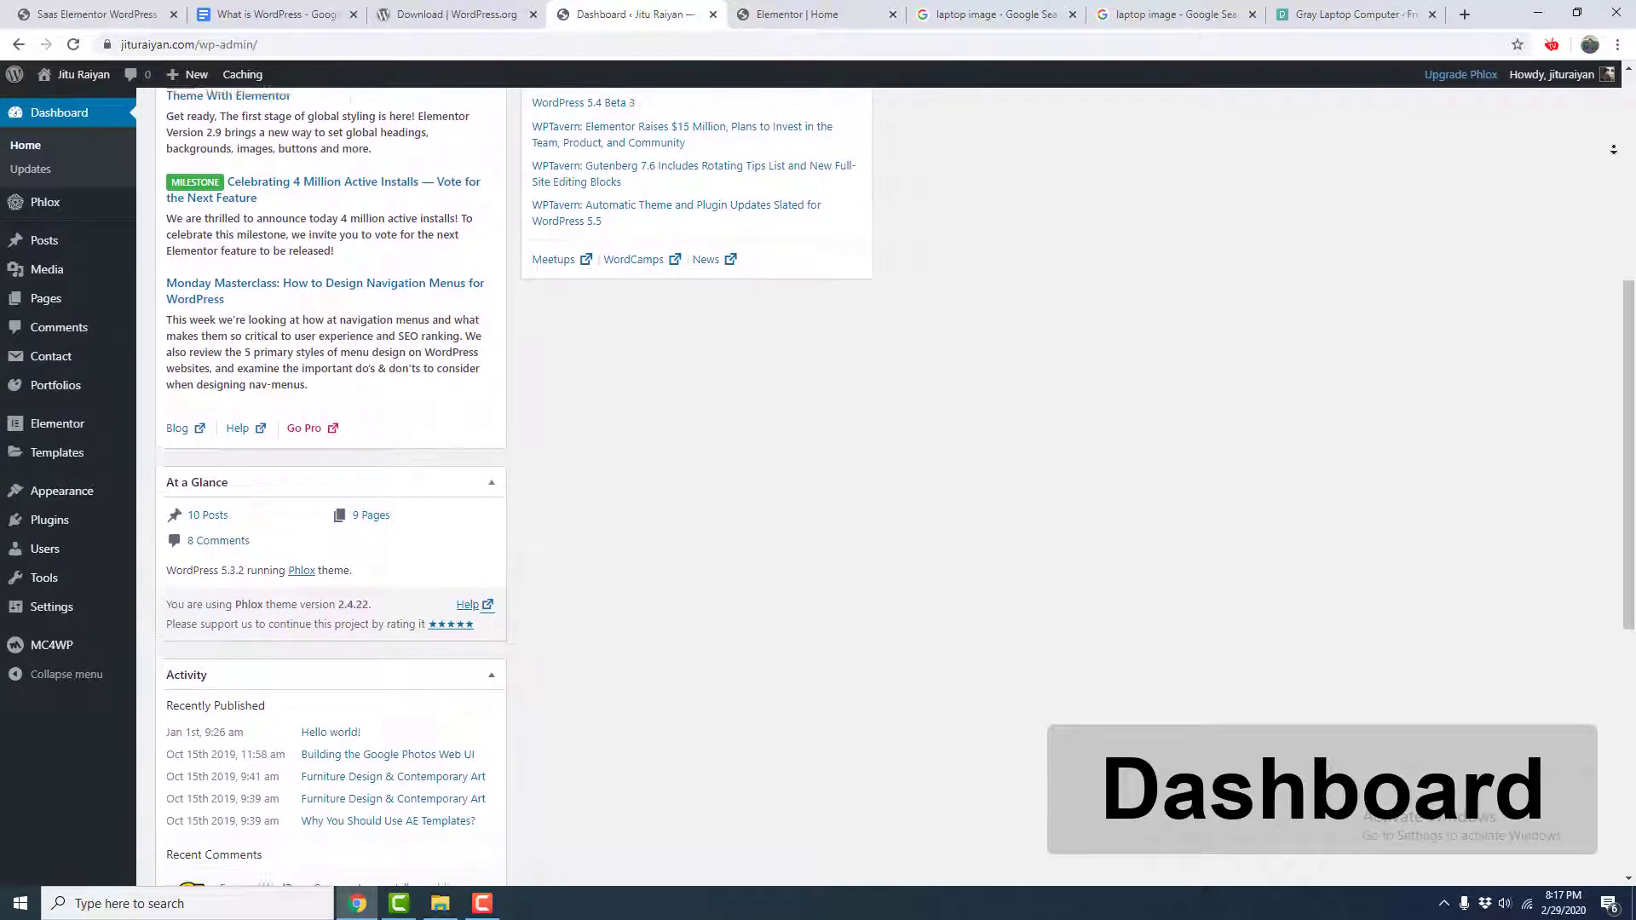
scroll(down, 3)
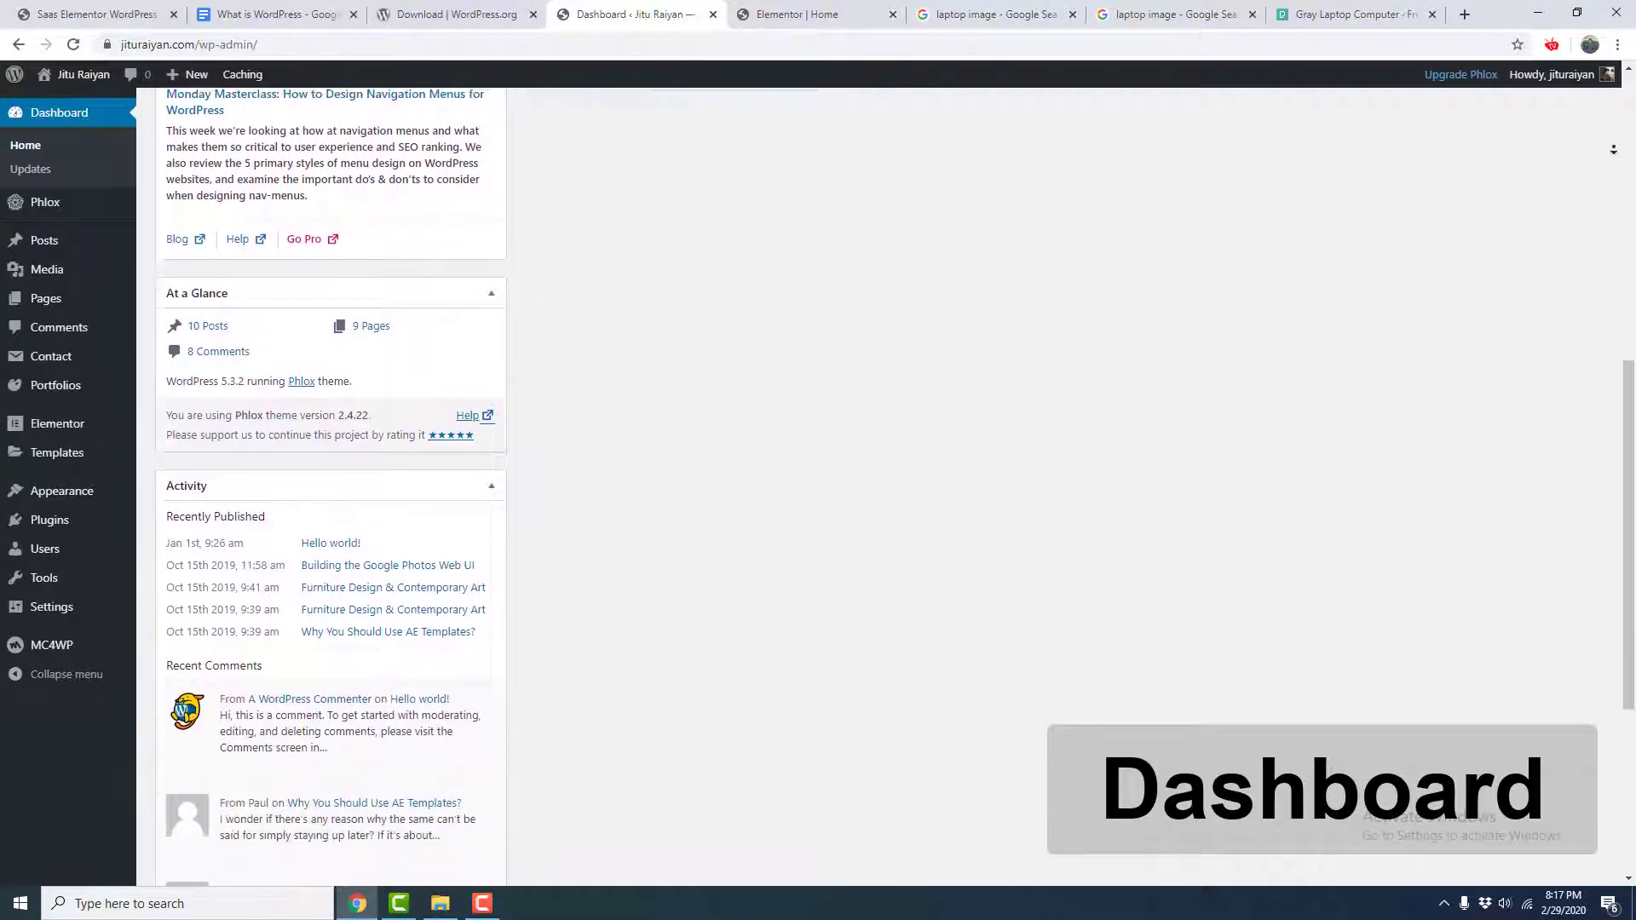
scroll(down, 3)
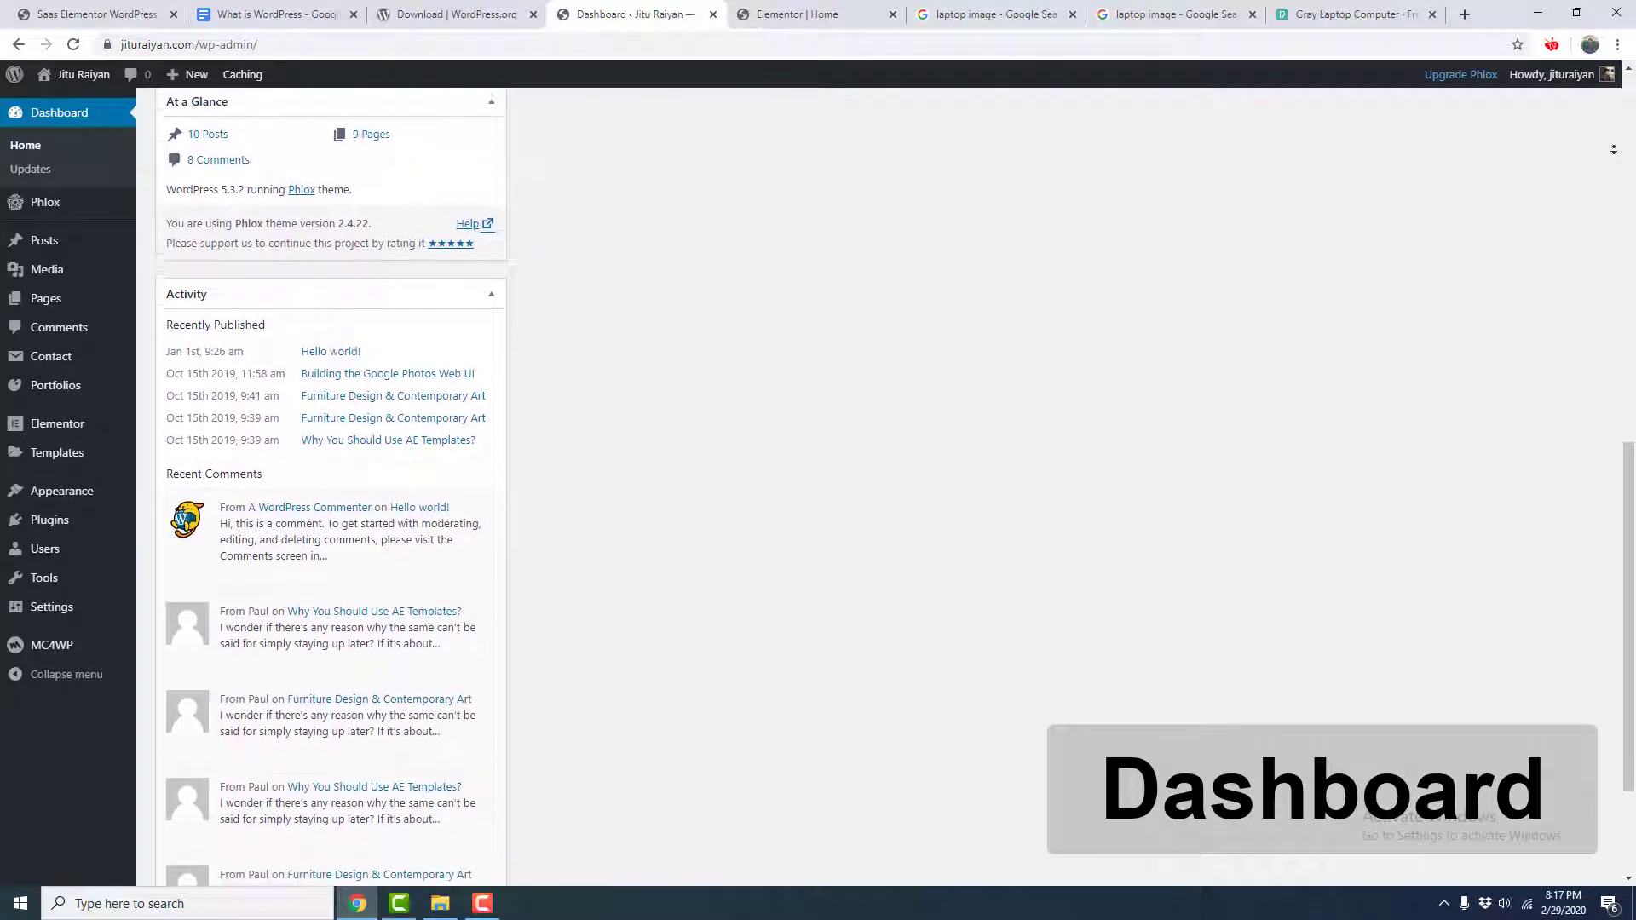
scroll(down, 3)
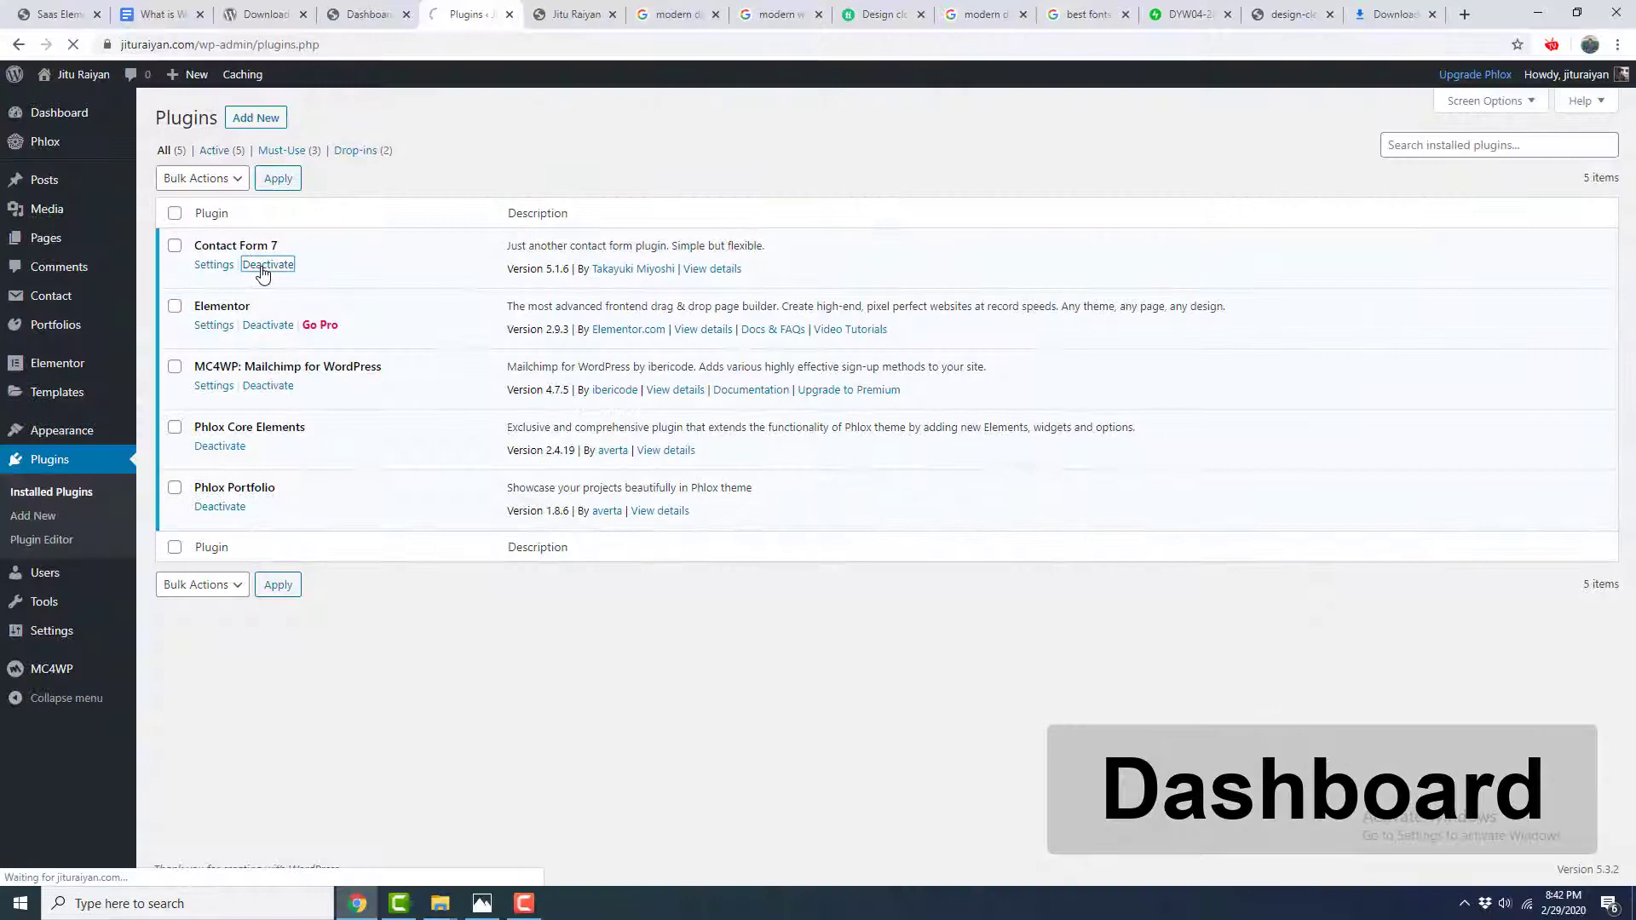
click(573, 14)
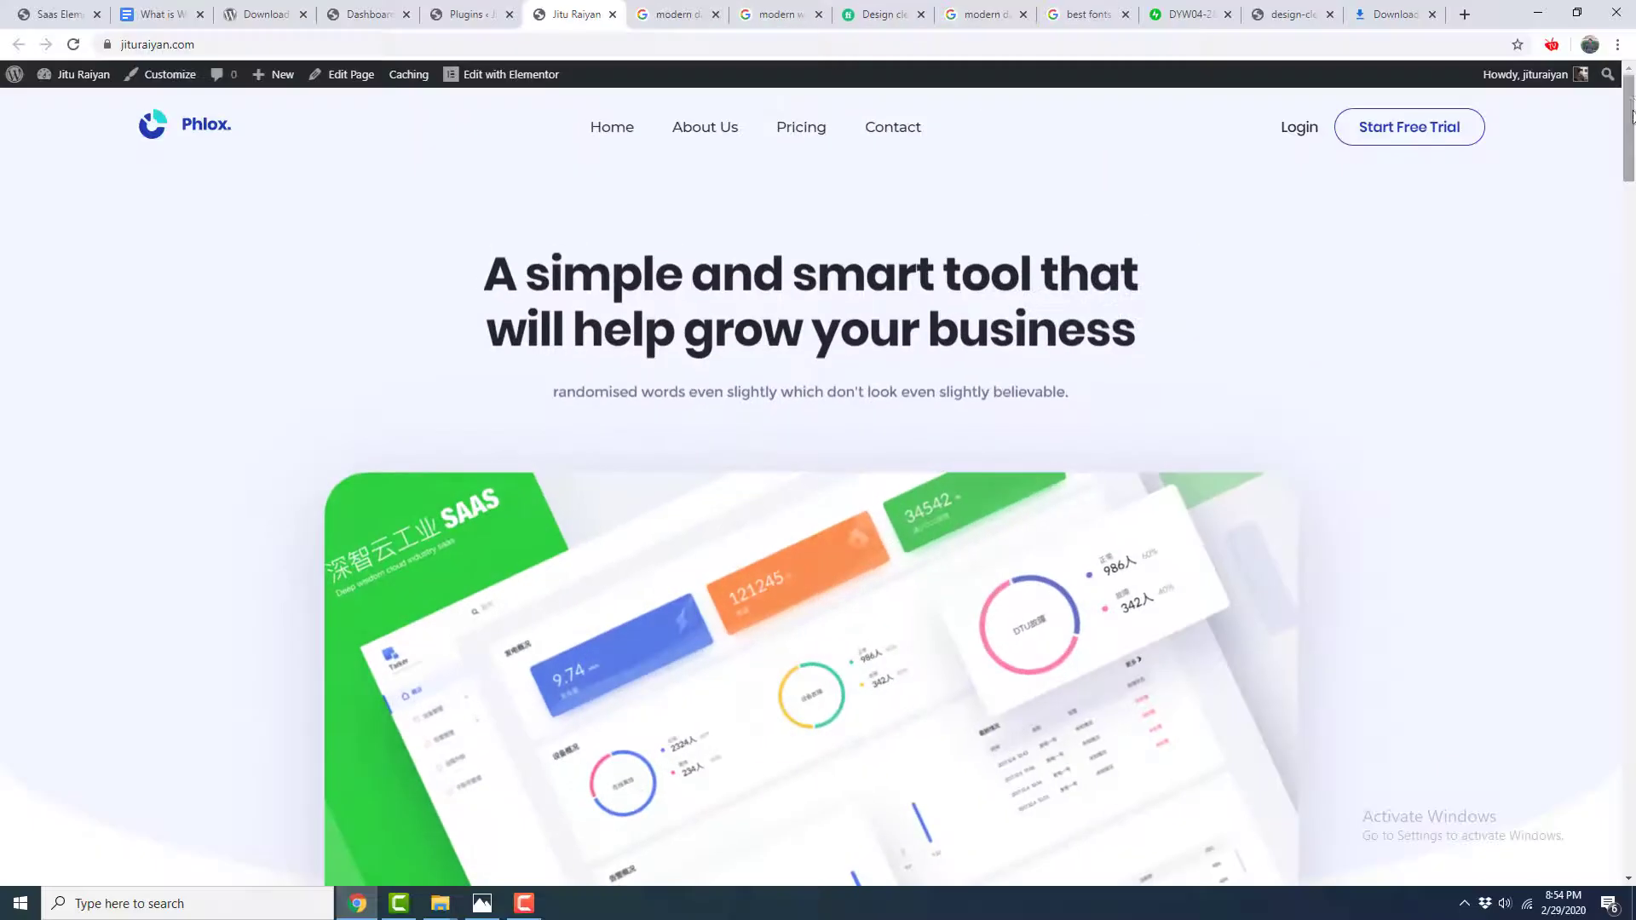
scroll(down, 3)
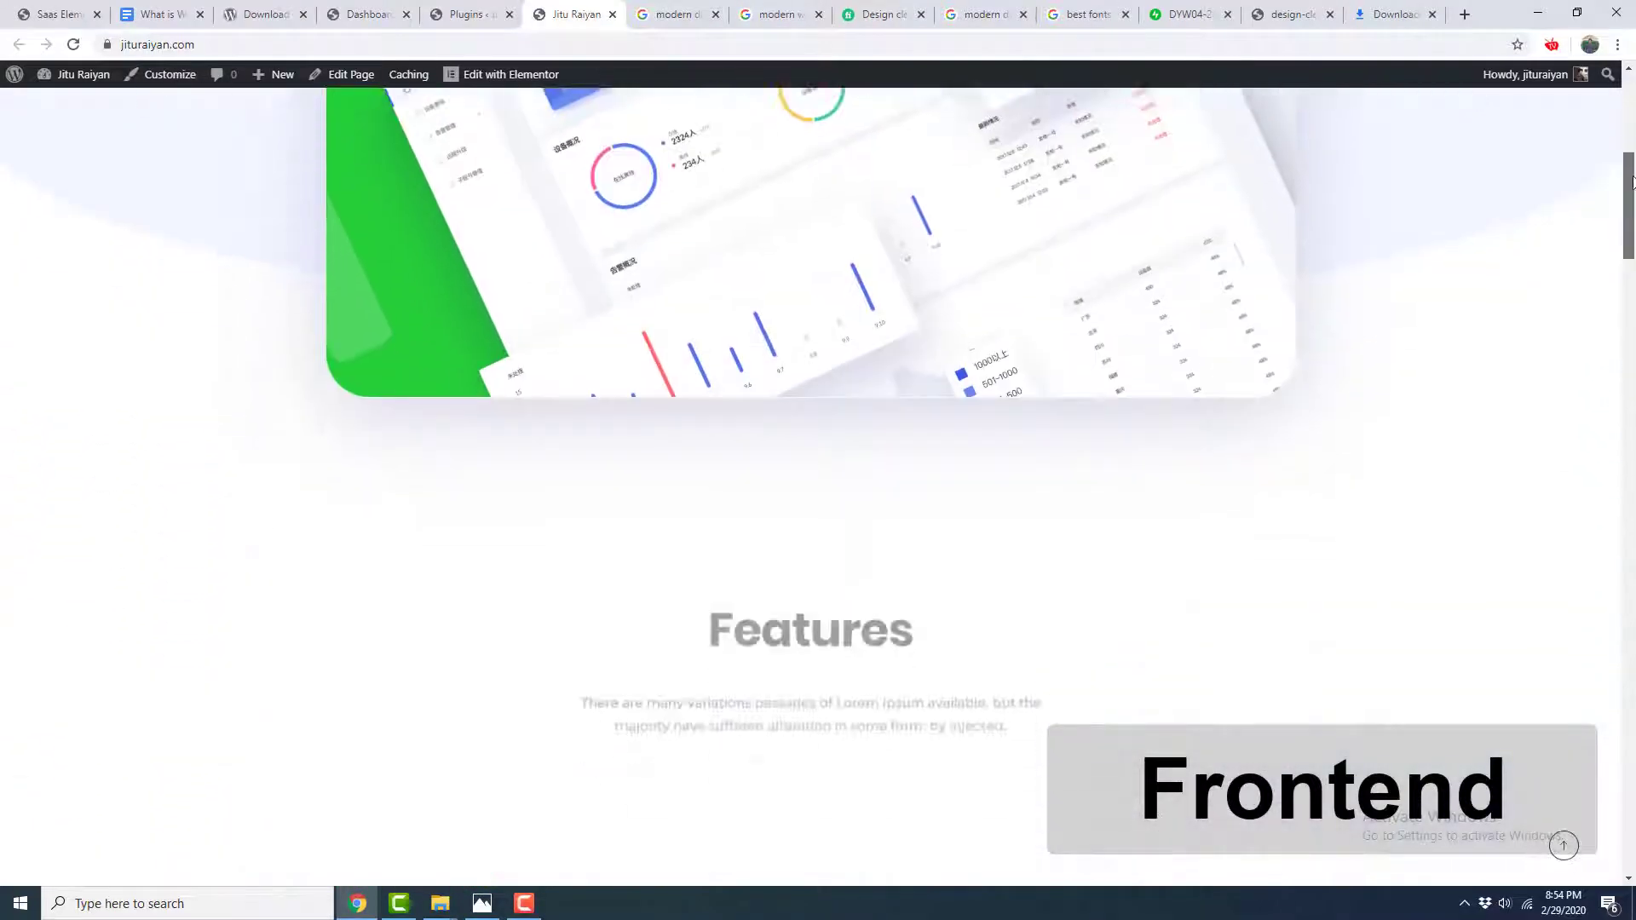
scroll(down, 3)
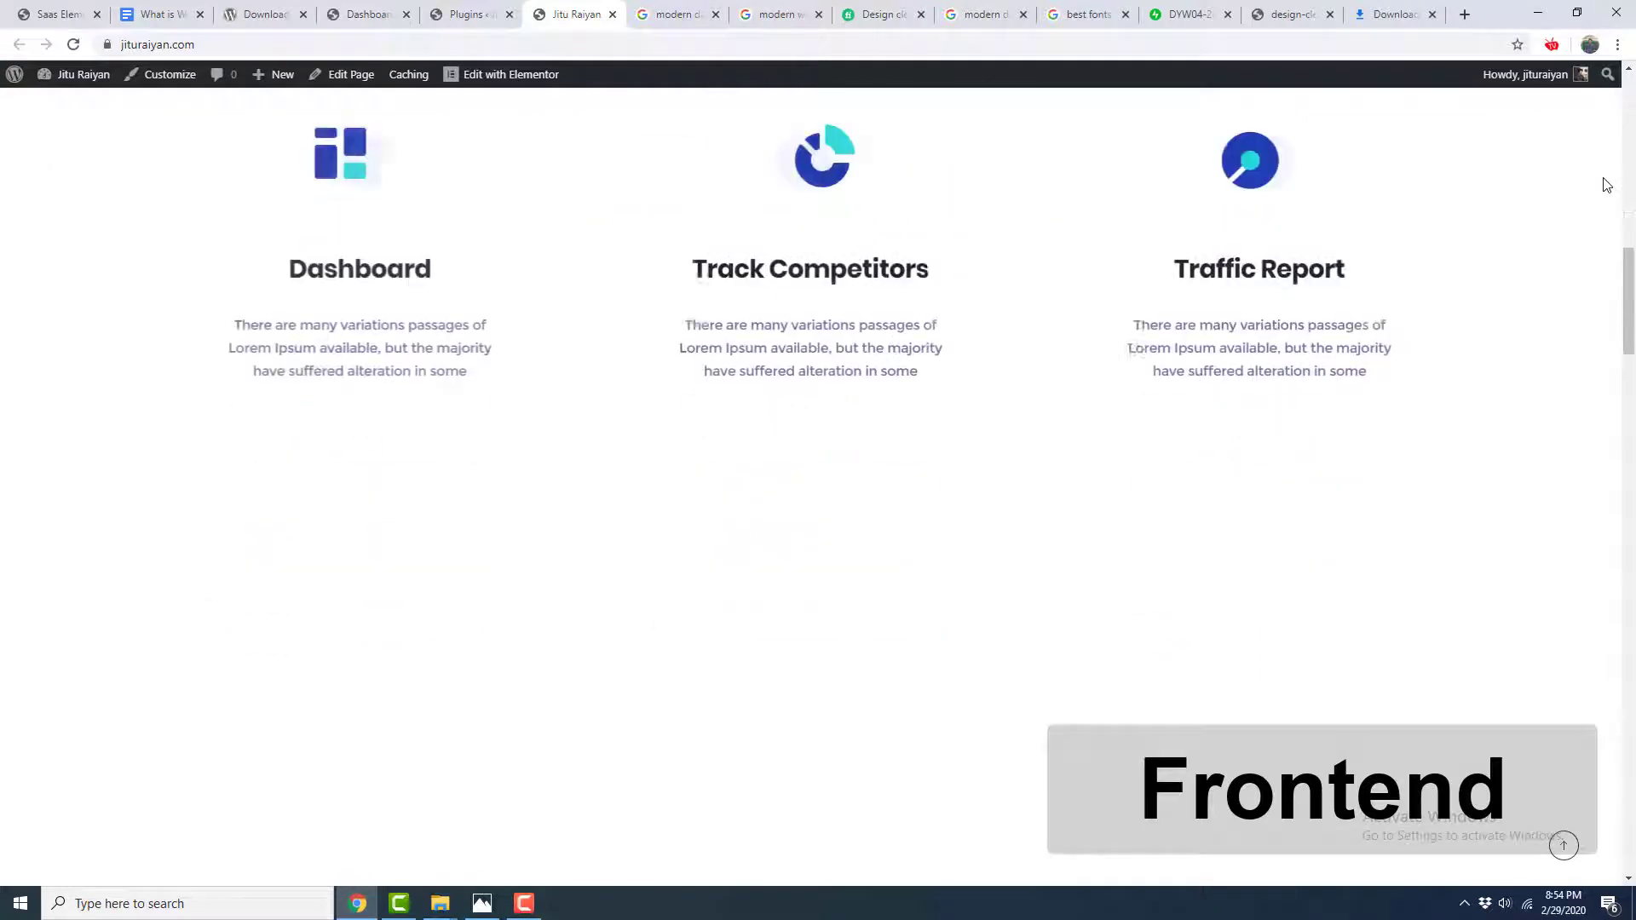
scroll(down, 3)
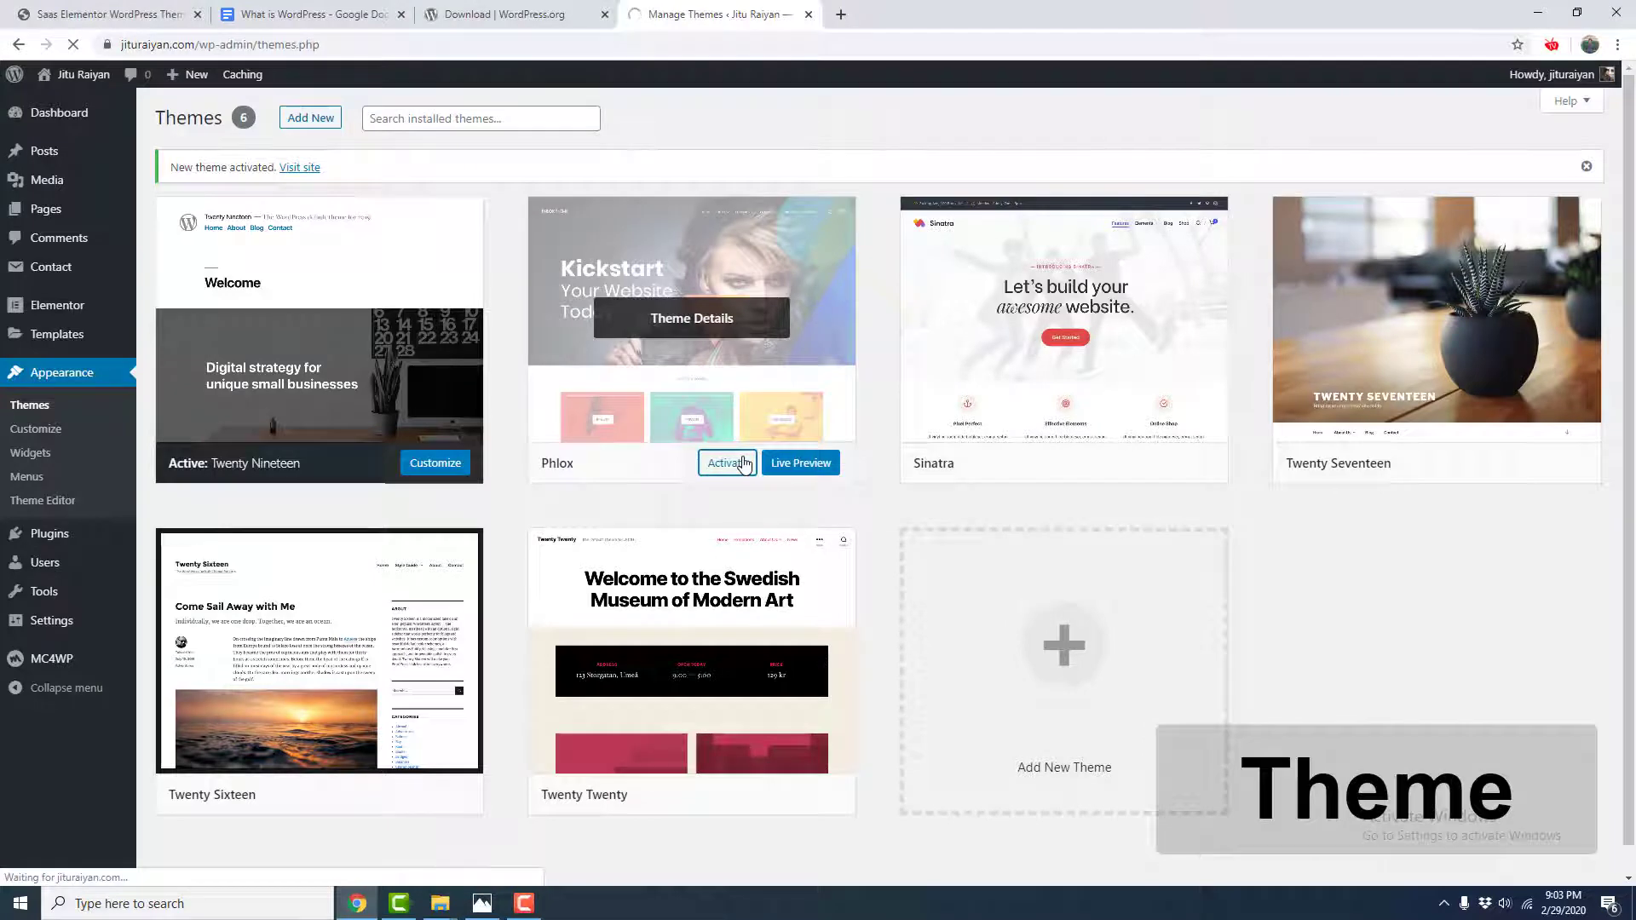
Make Phlox the active theme and open the WordPress.org theme directory in a new tab
click(728, 461)
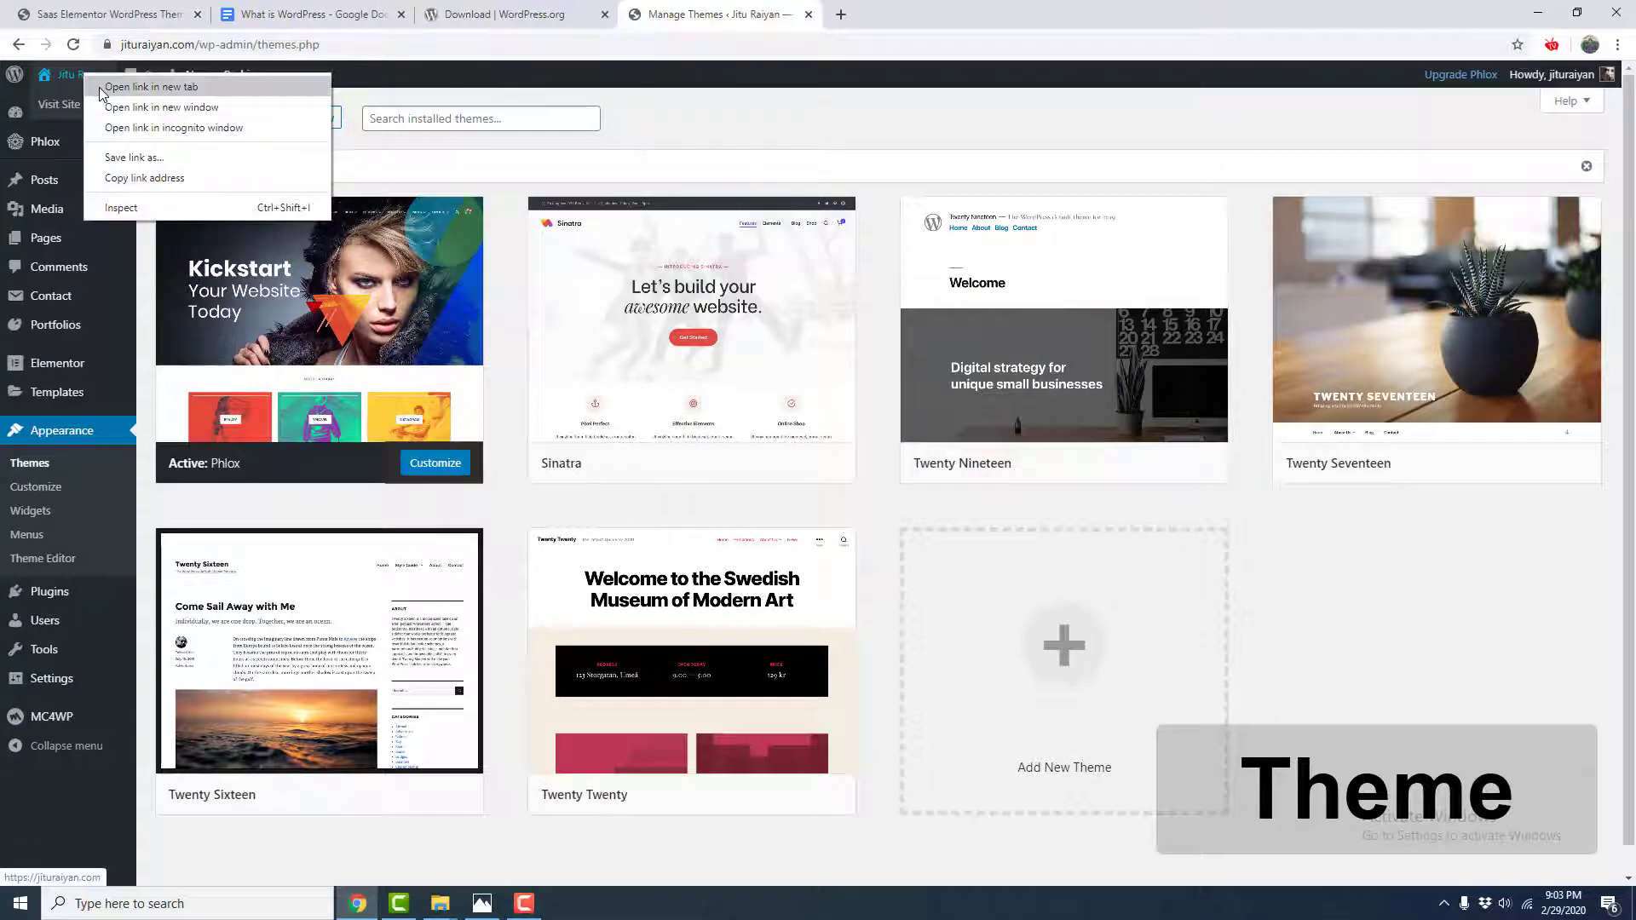
click(151, 87)
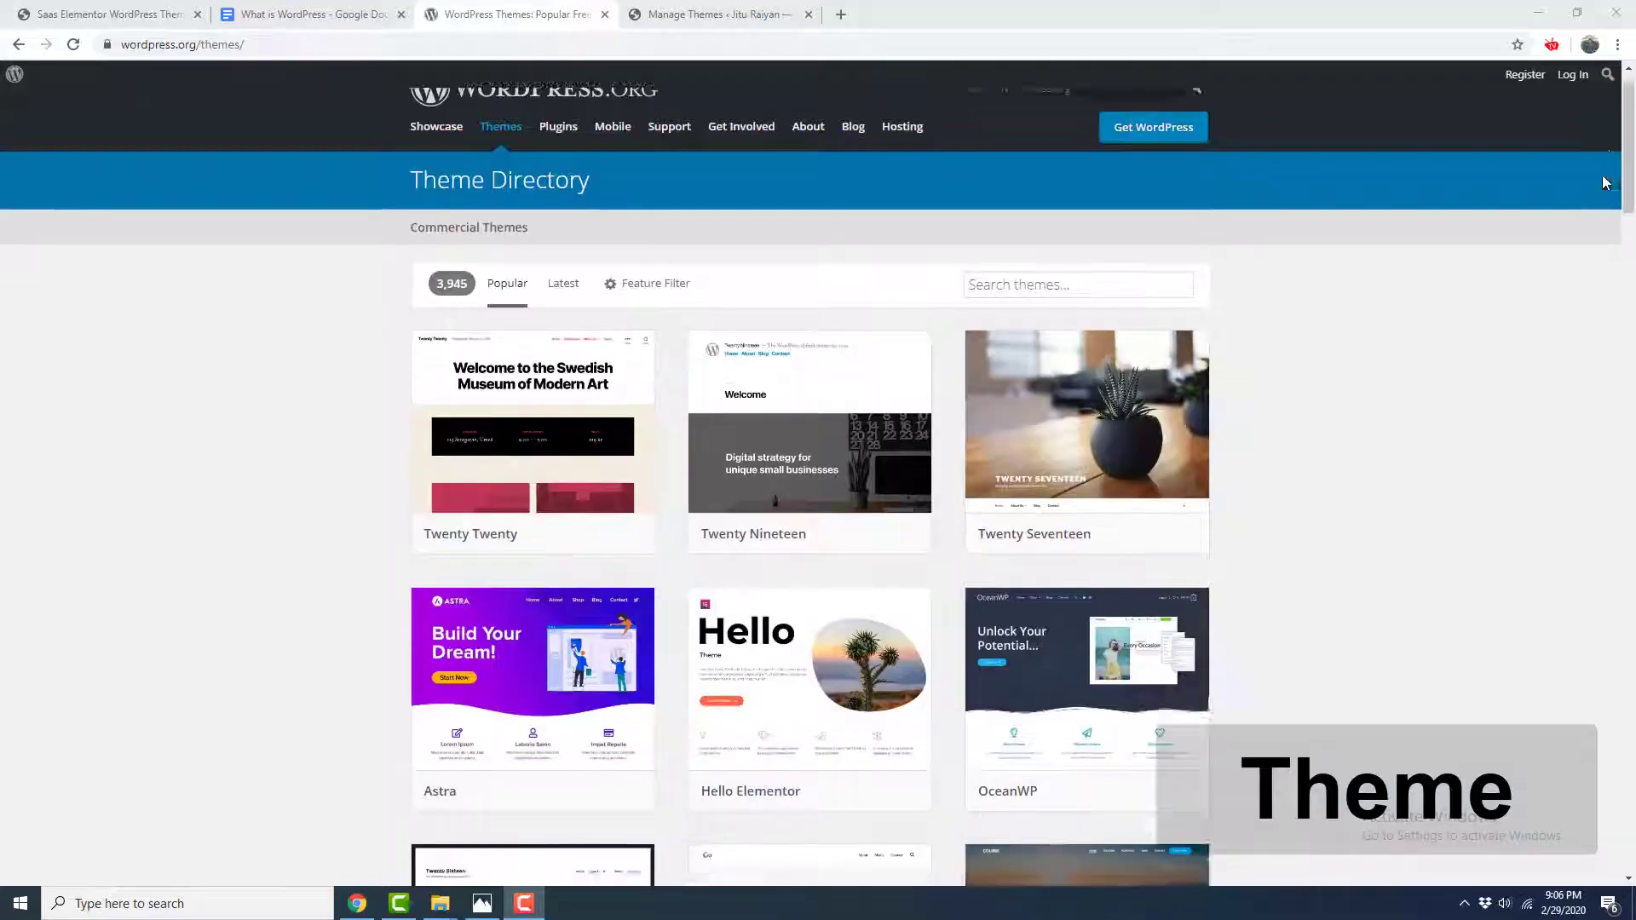
Browse the popular free themes in the directory, then return to the site's admin tab
scroll(down, 3)
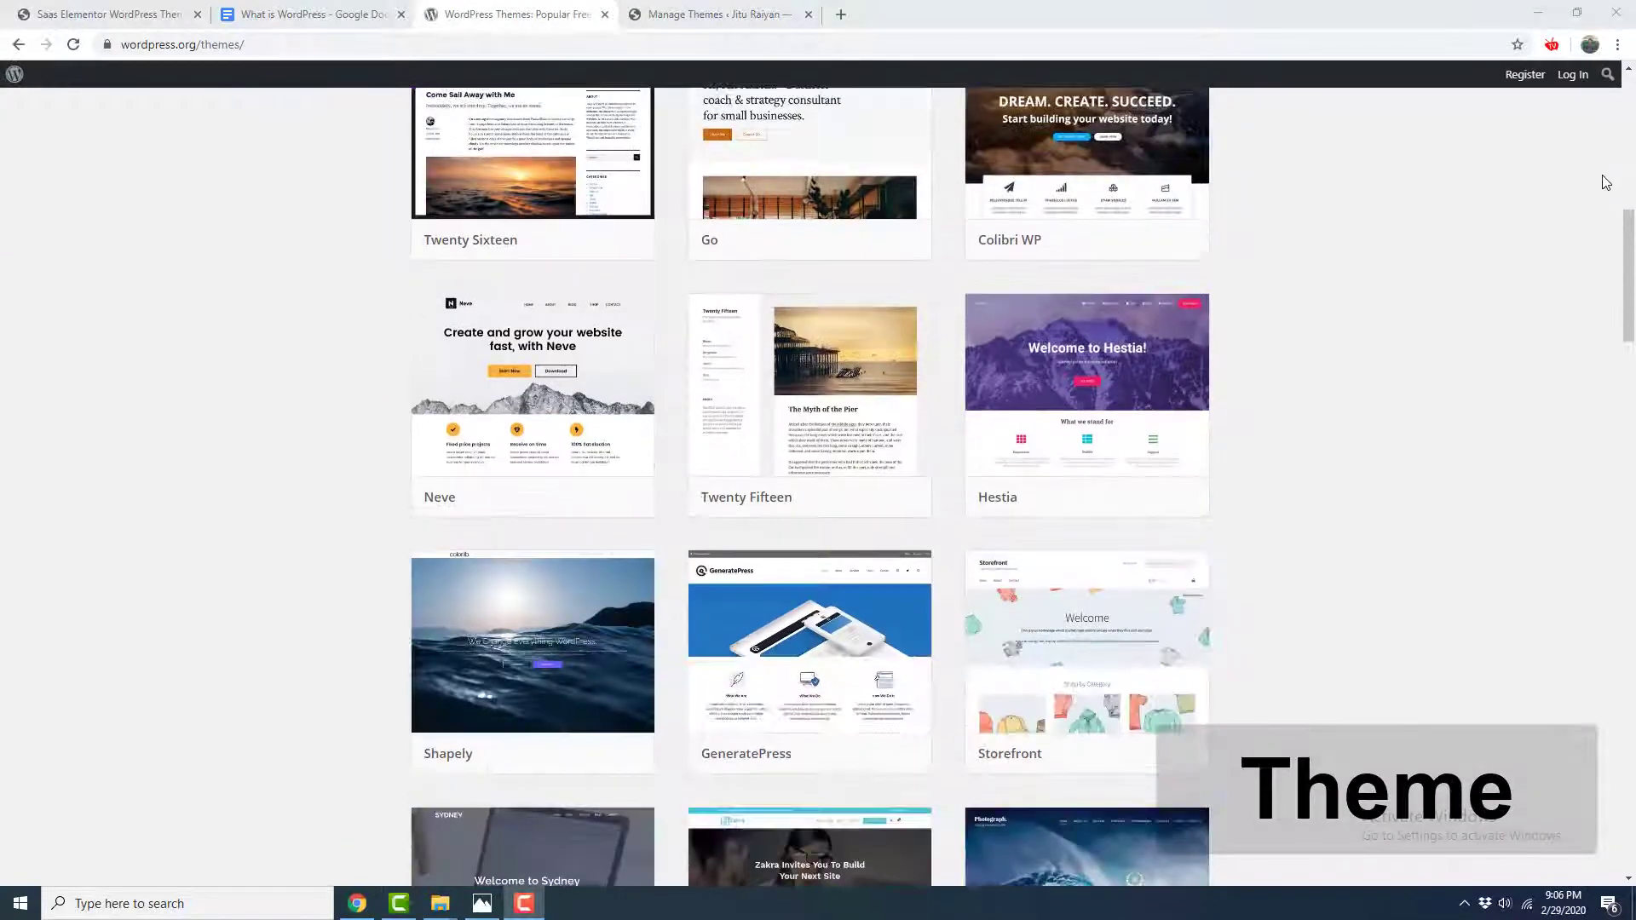
scroll(down, 3)
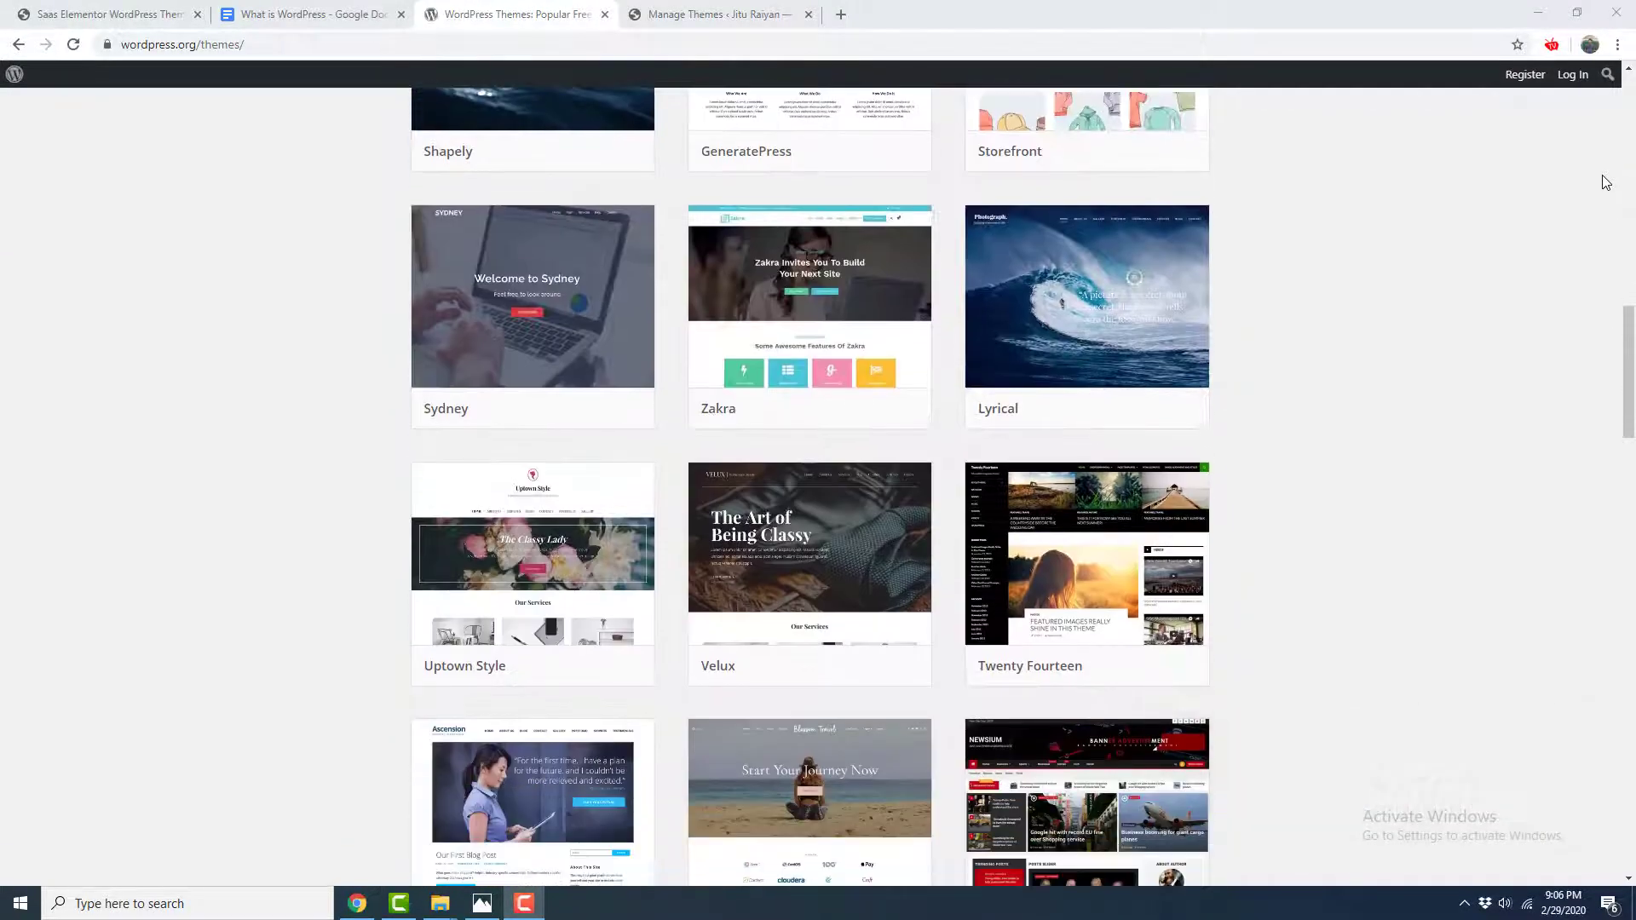
click(717, 14)
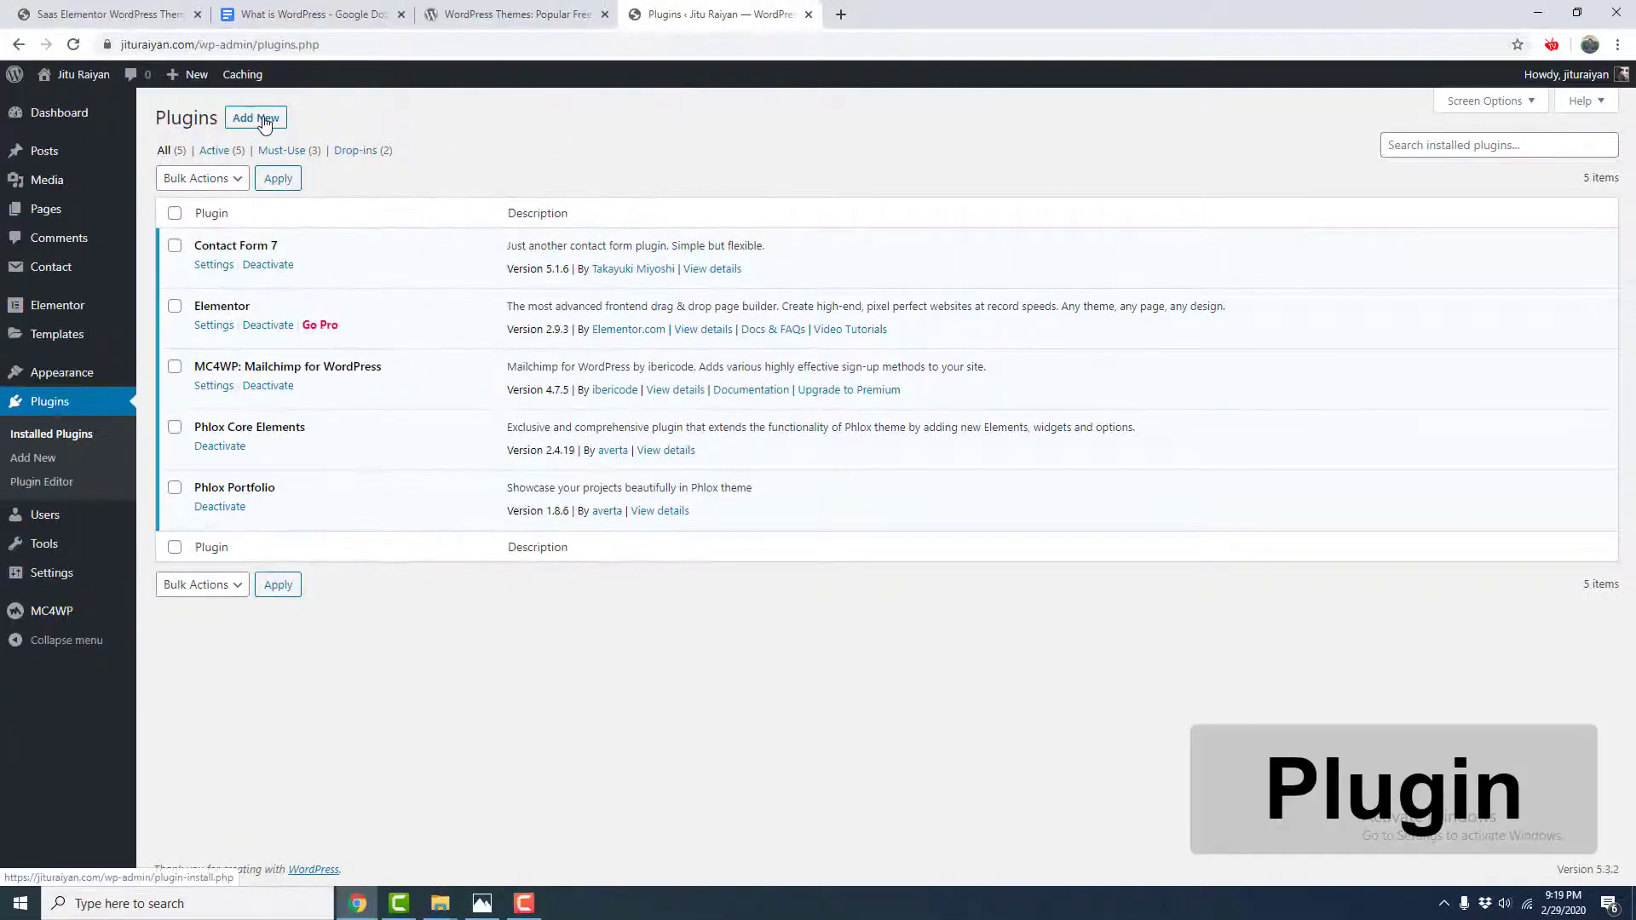
Search Add Plugins for 'wooc', then install and activate WooCommerce
click(253, 117)
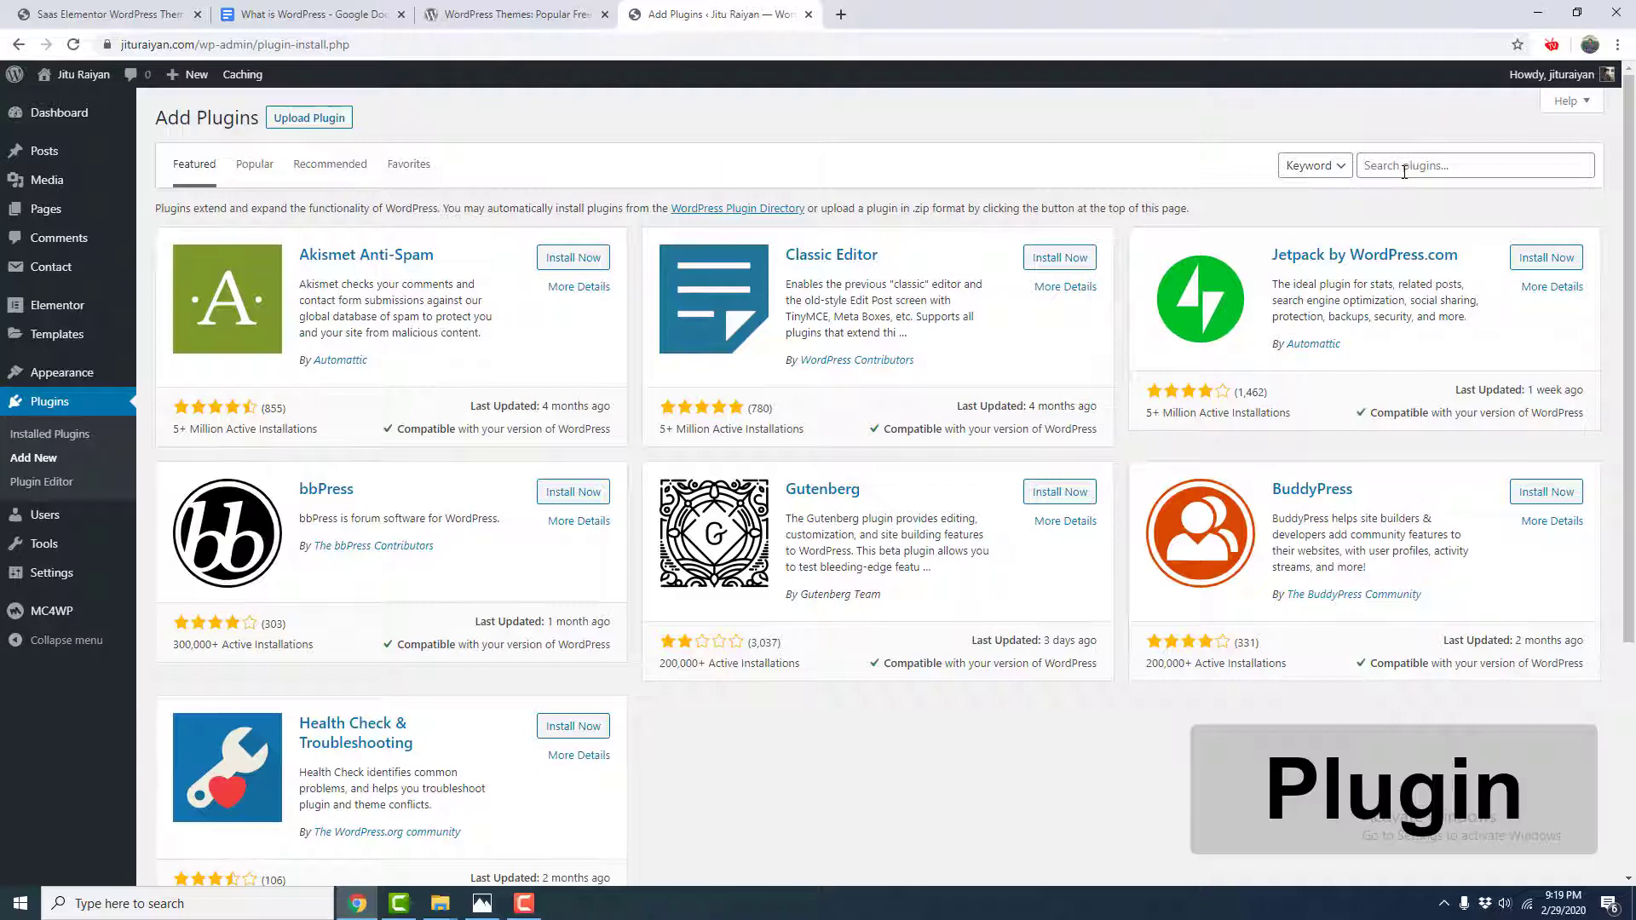
text(woocommerce)
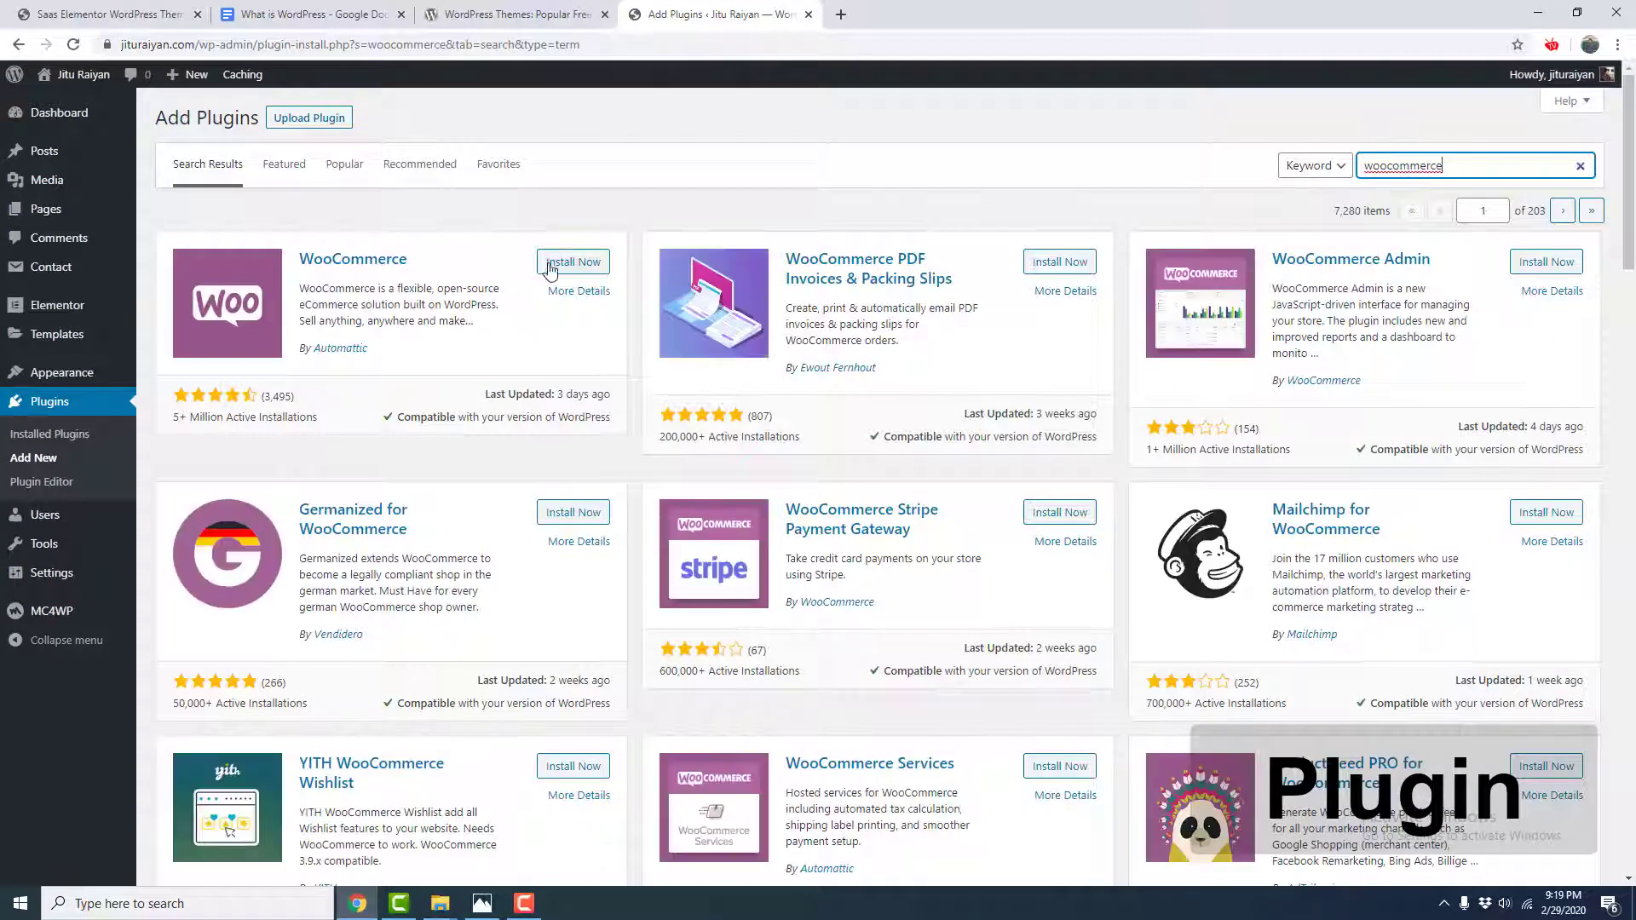
click(573, 262)
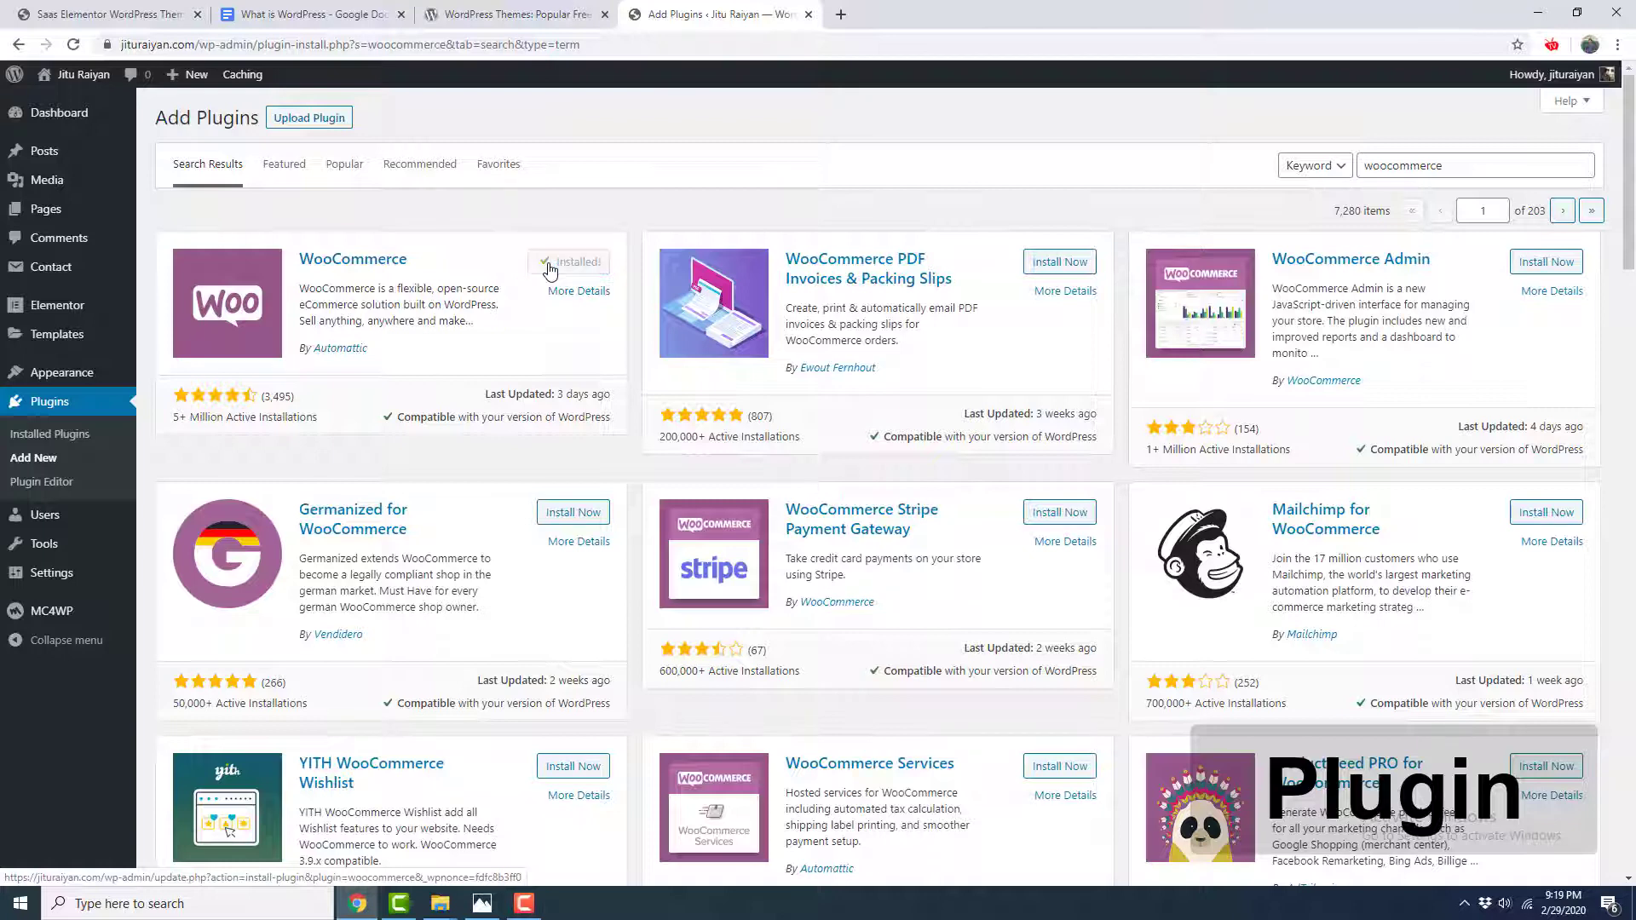
click(579, 263)
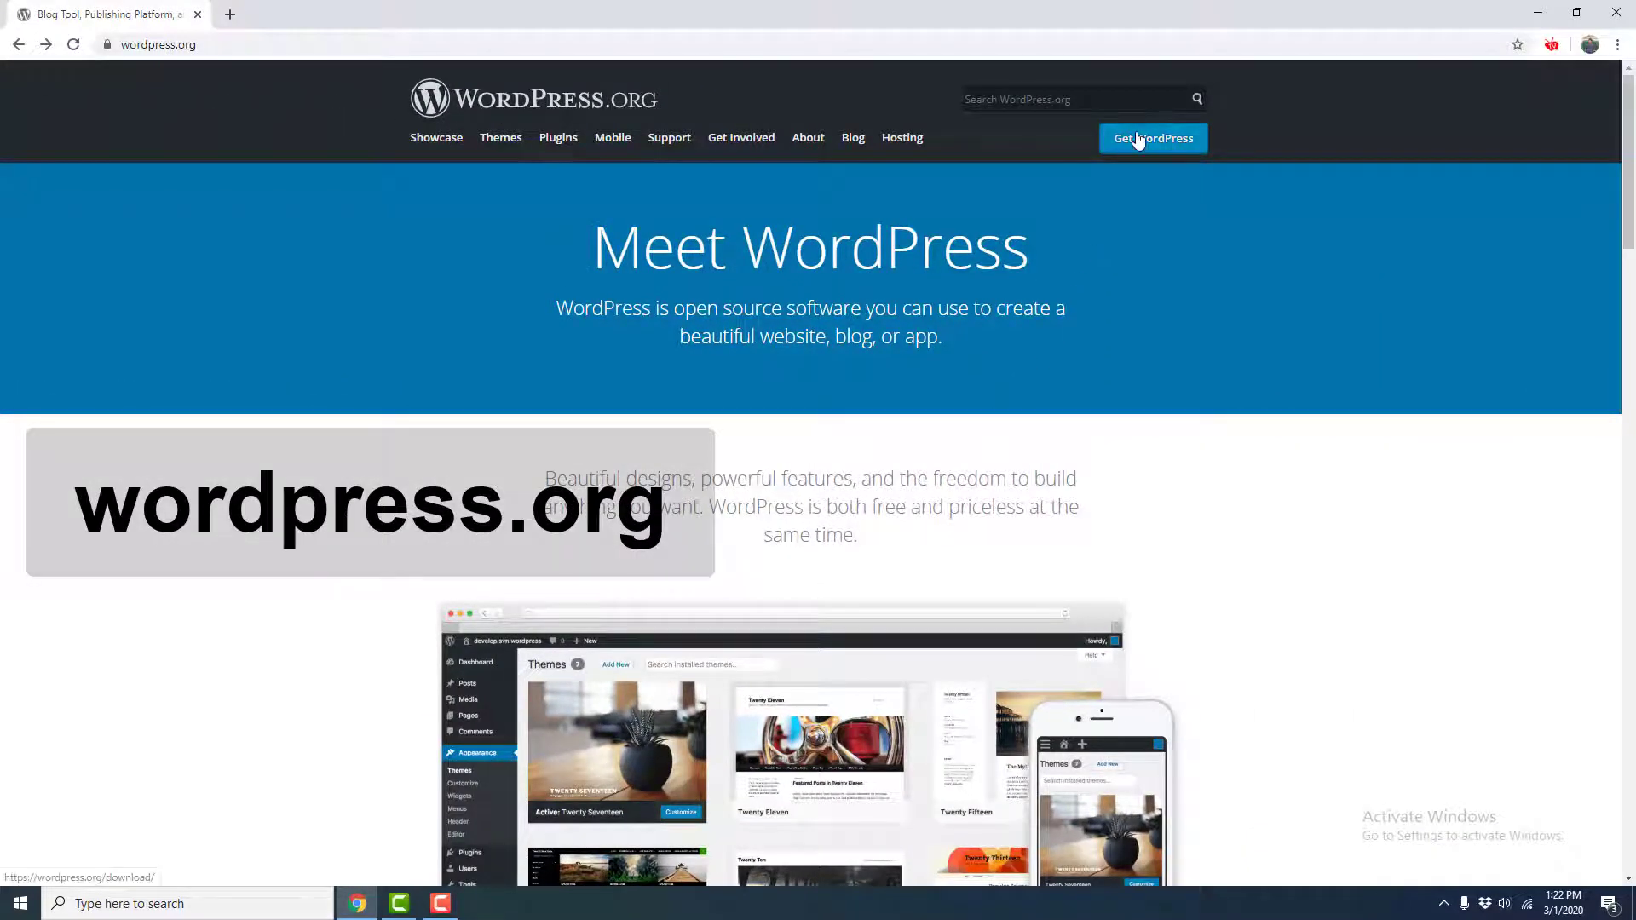
Go to the Get WordPress page offering WordPress 5.3.2 for download
click(1152, 138)
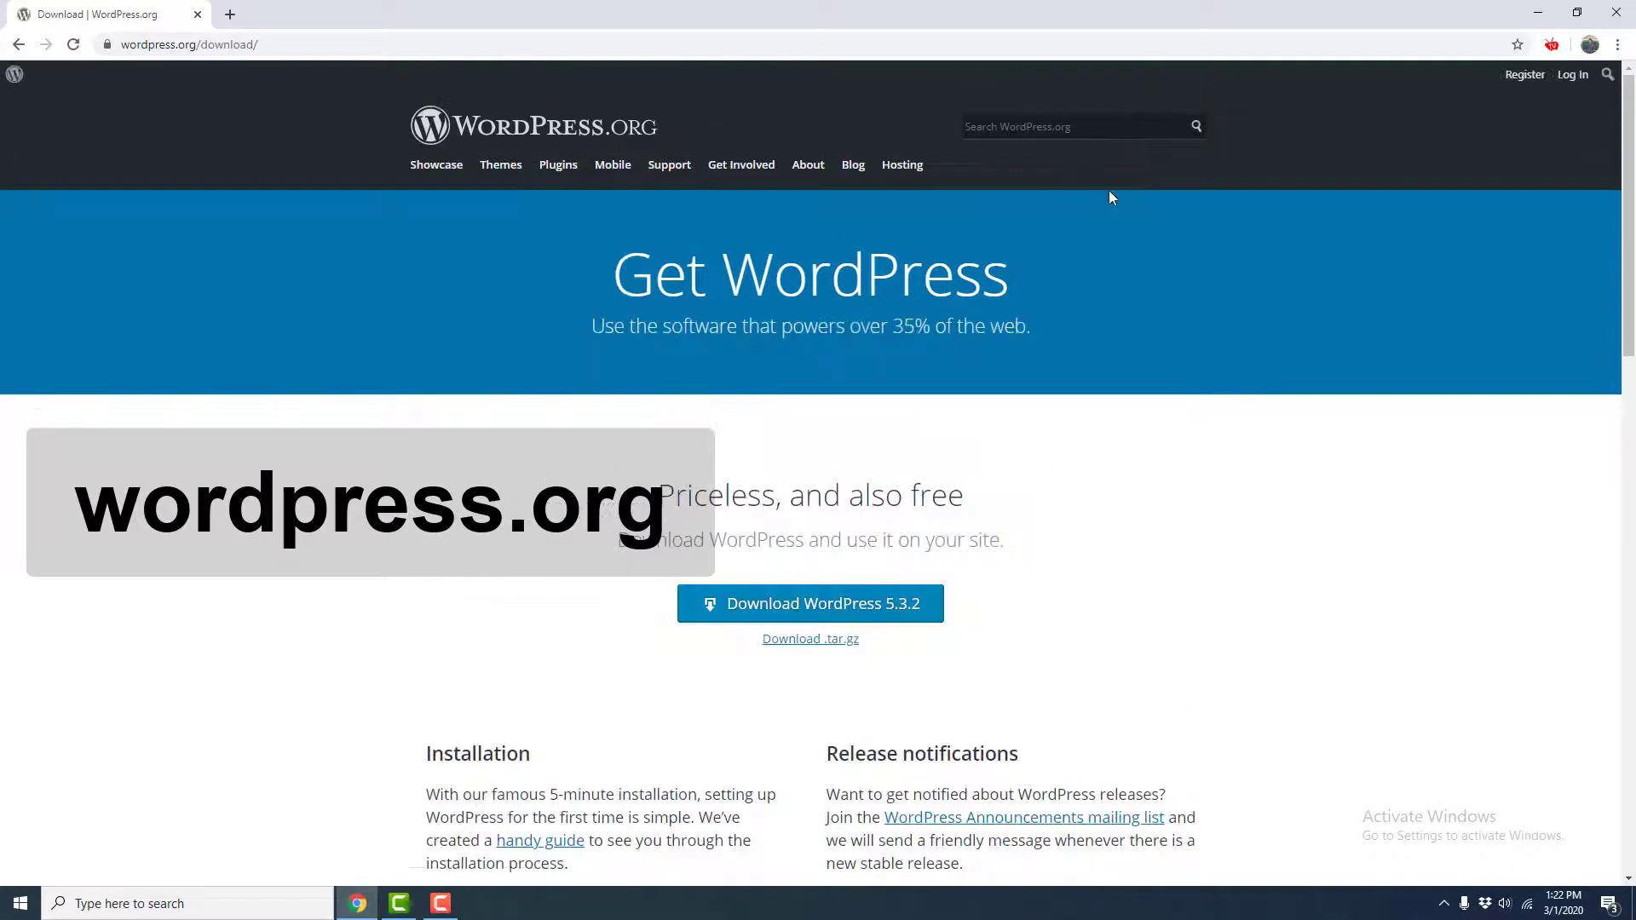
mouse_move(809, 604)
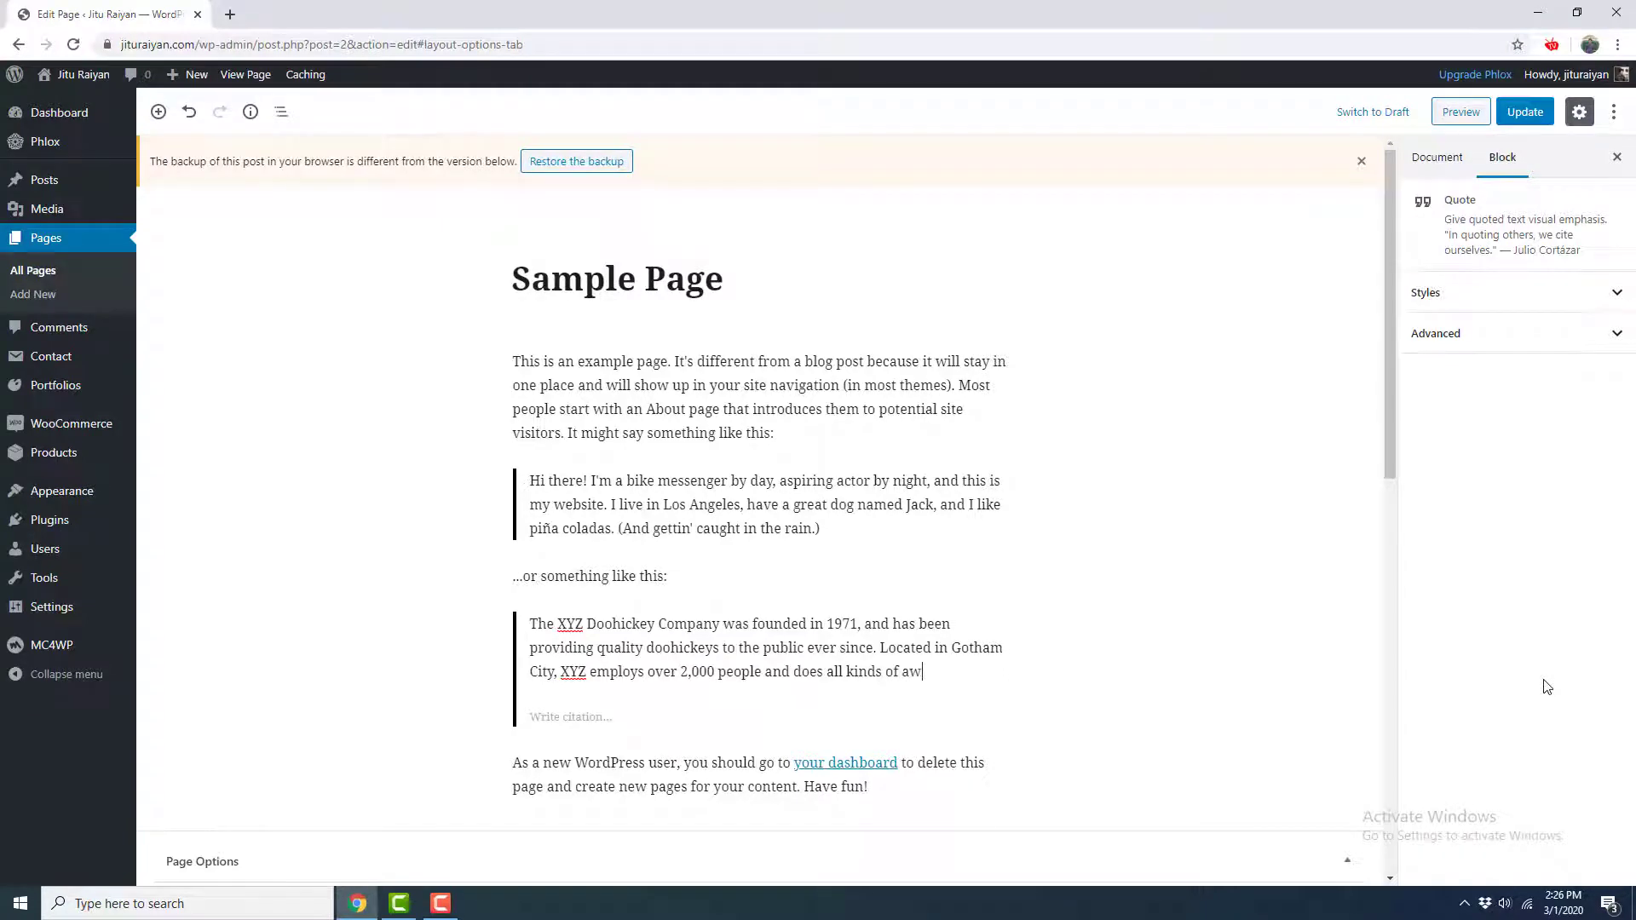
Add the missing words 'esome thi' to the second quote about the XYZ Doohickey Company
text(esome thi)
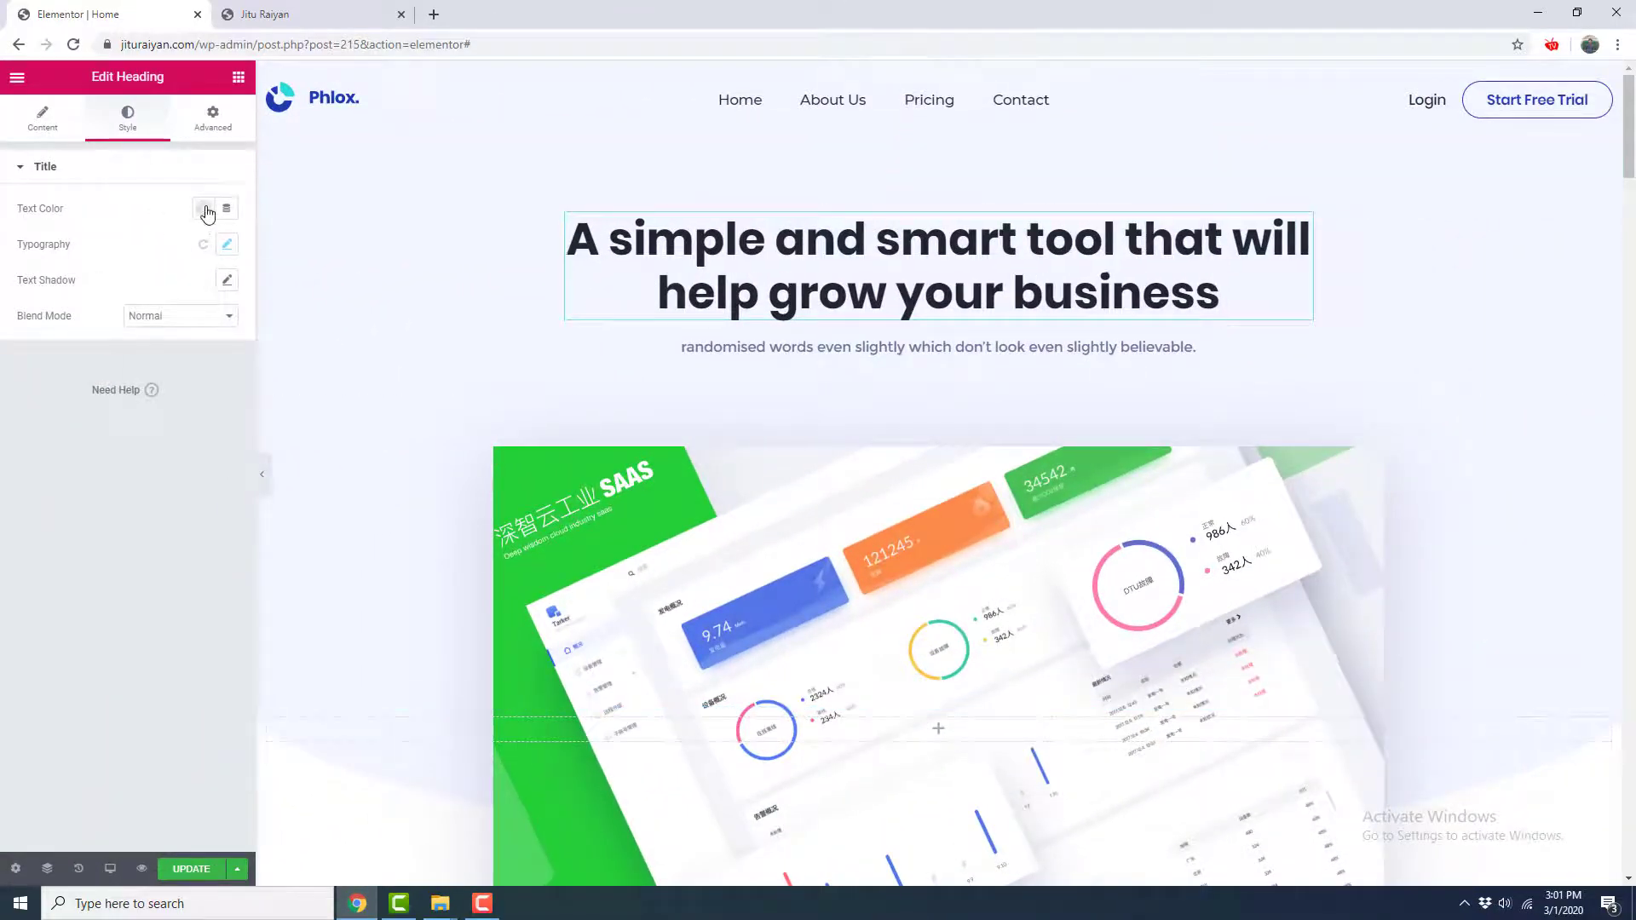
Colour the hero heading text red (#E10808), then select the dashboard image below it
click(205, 208)
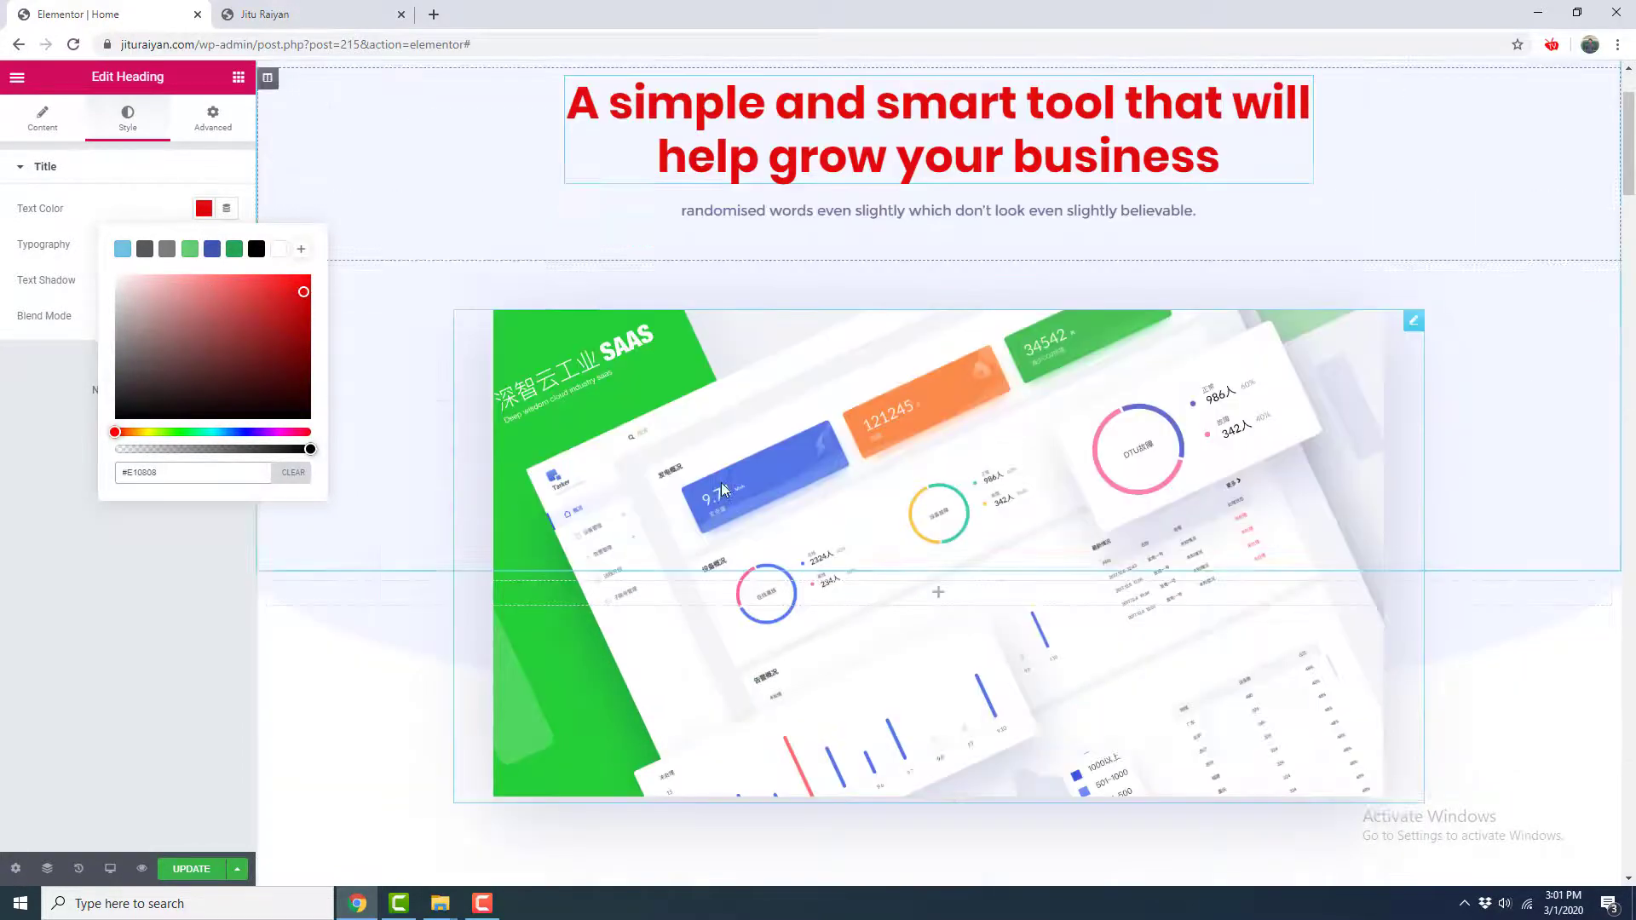
click(938, 521)
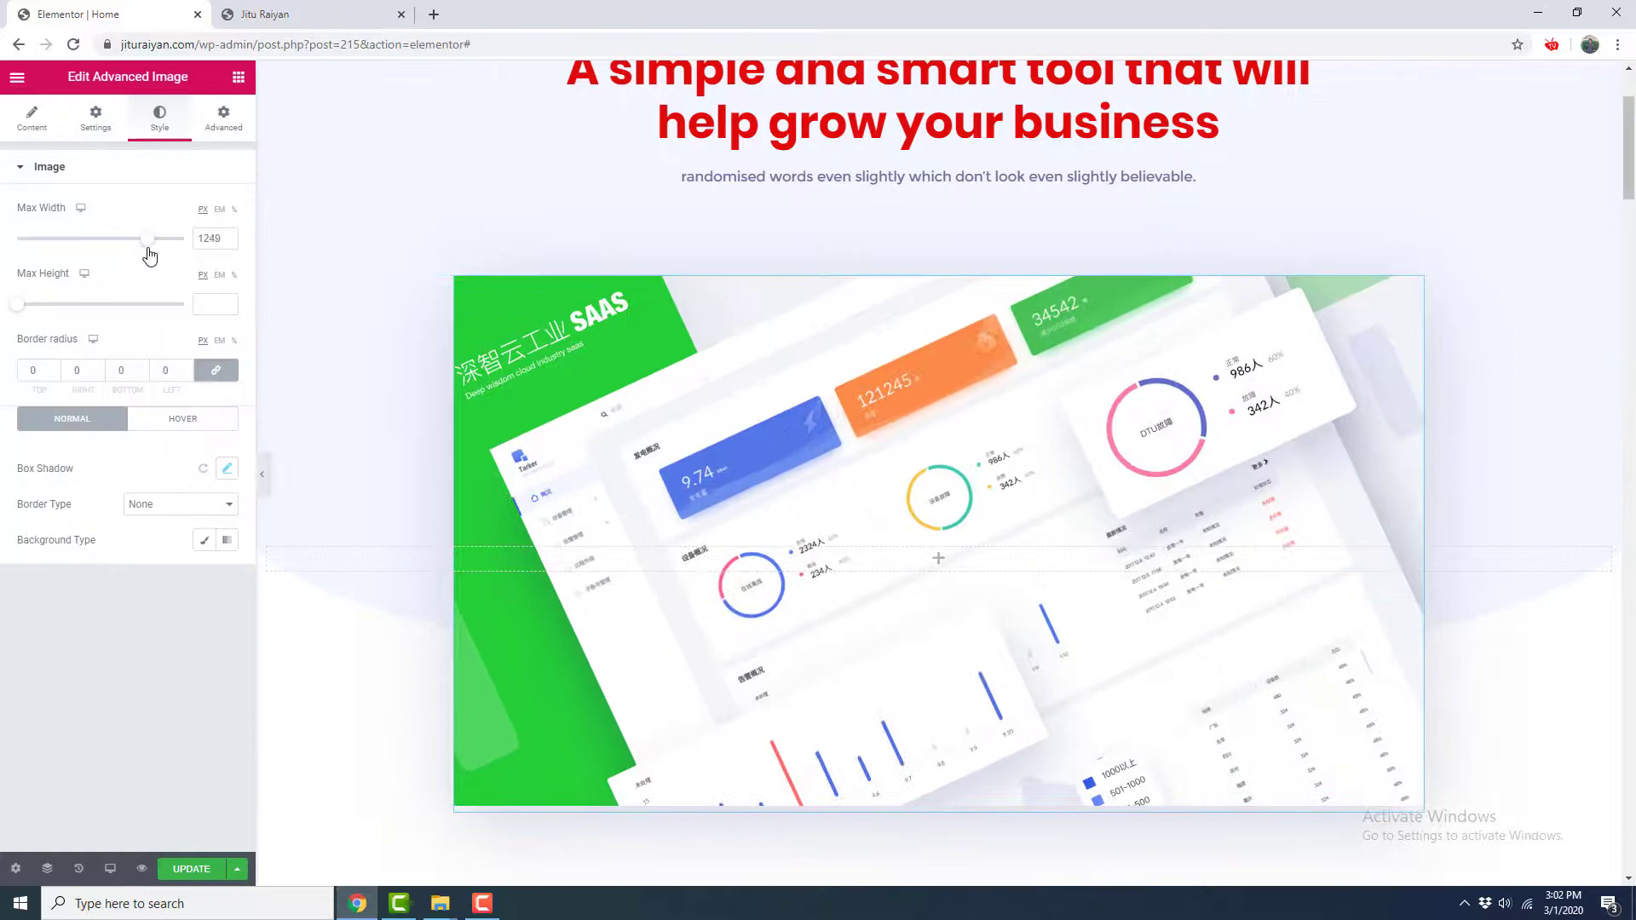
scroll(down, 3)
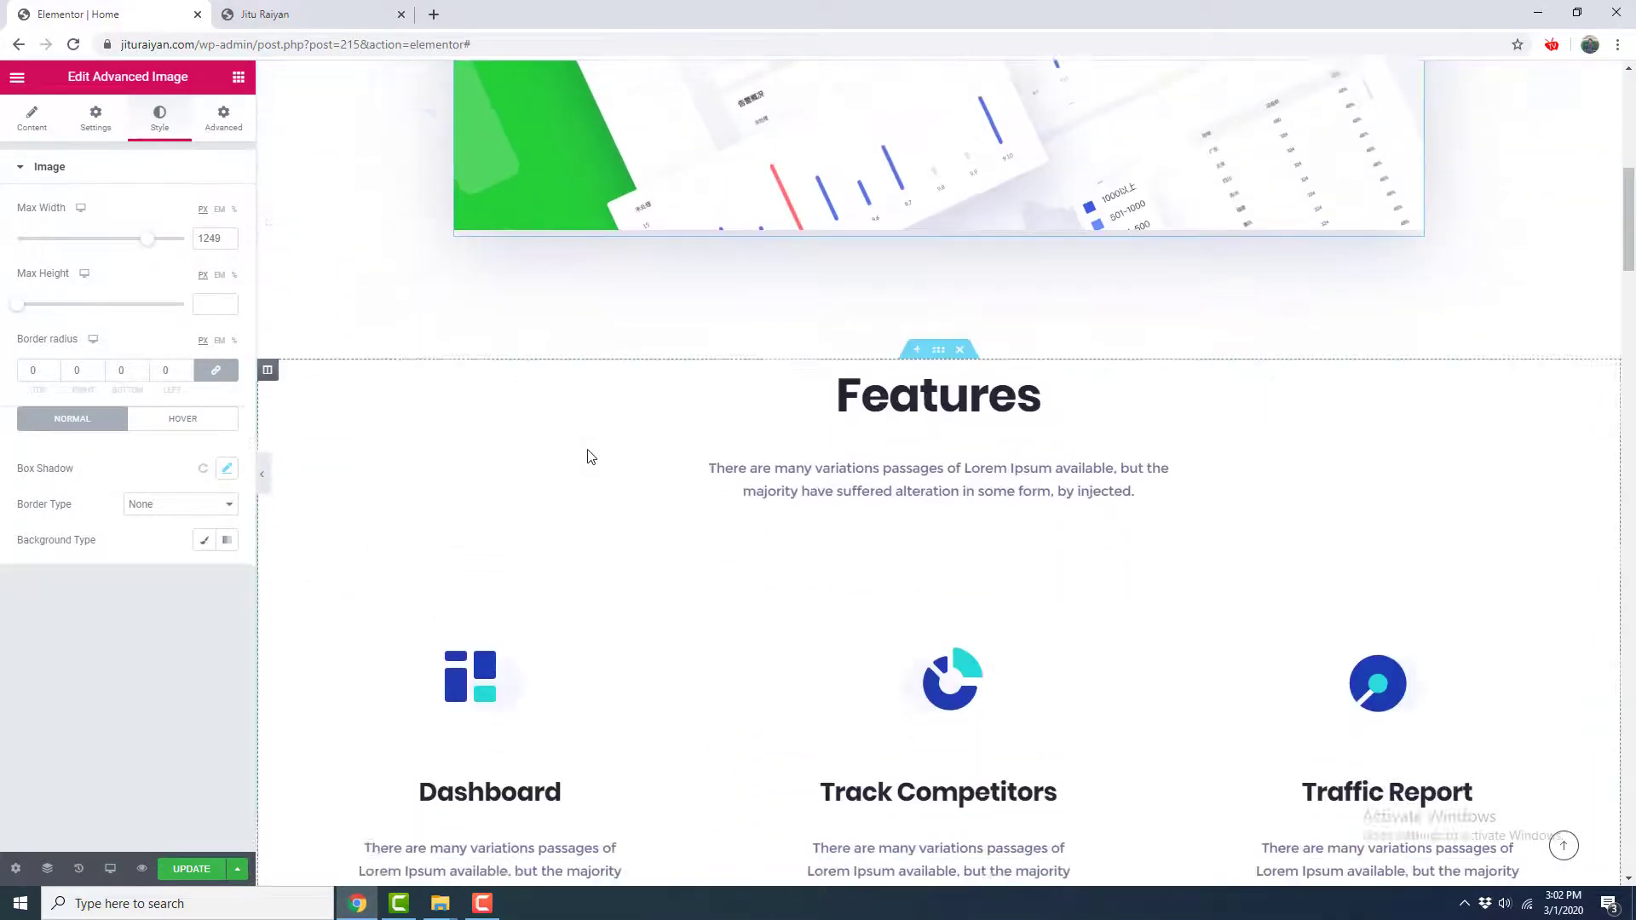
scroll(down, 3)
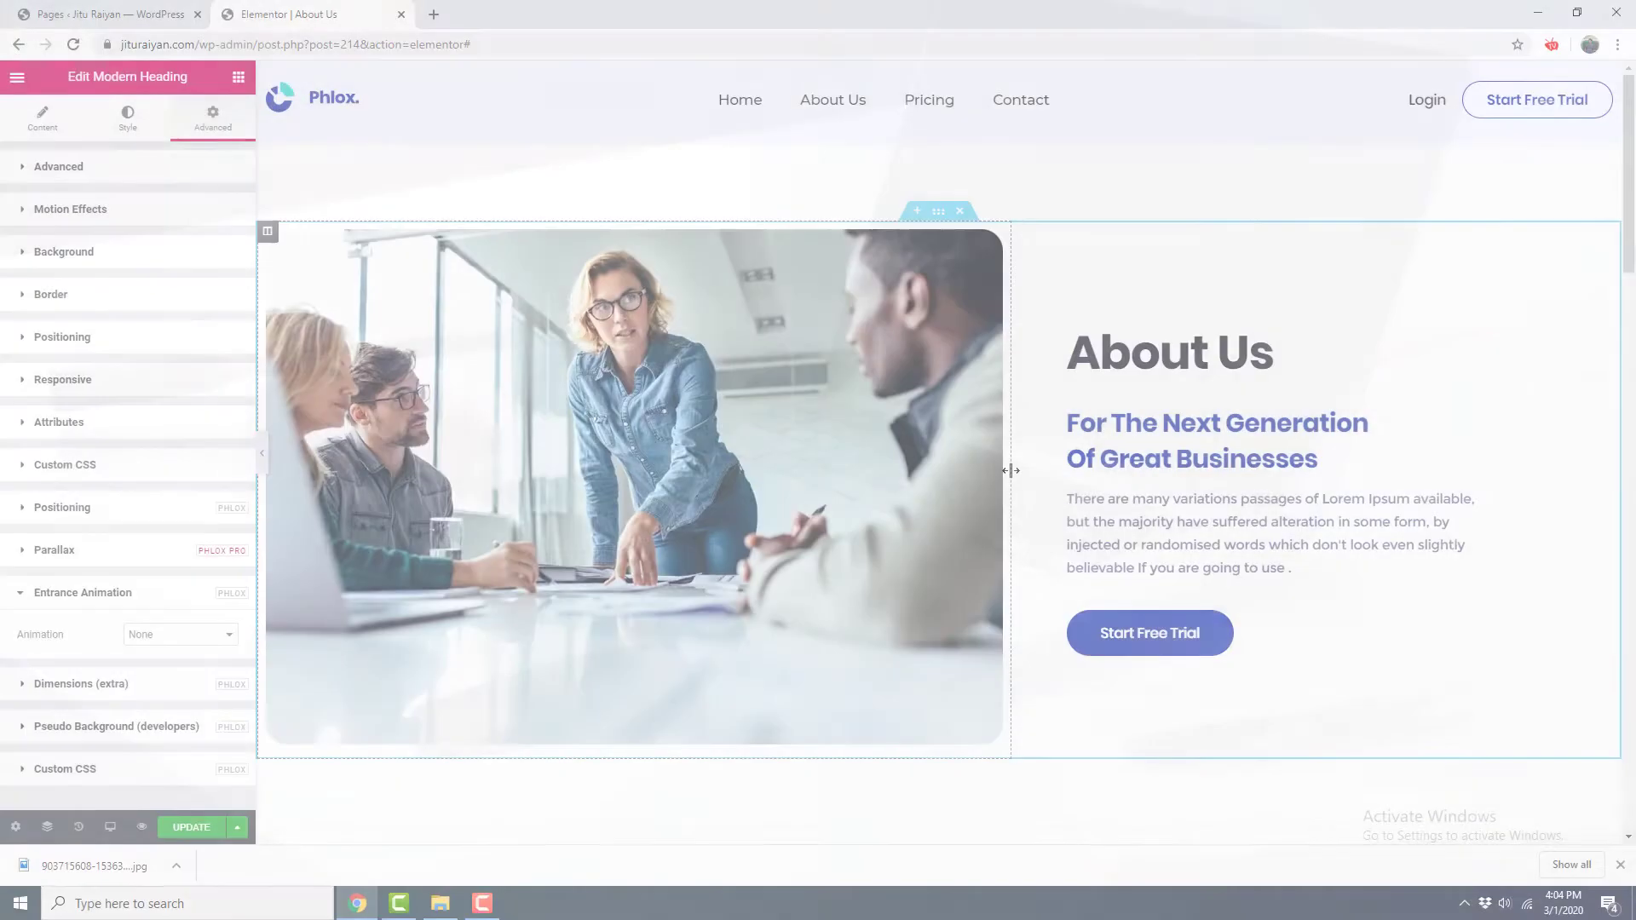
Drag the column divider so the image column is about 53.3% and the text column 46.8%
drag(1009, 470, 968, 470)
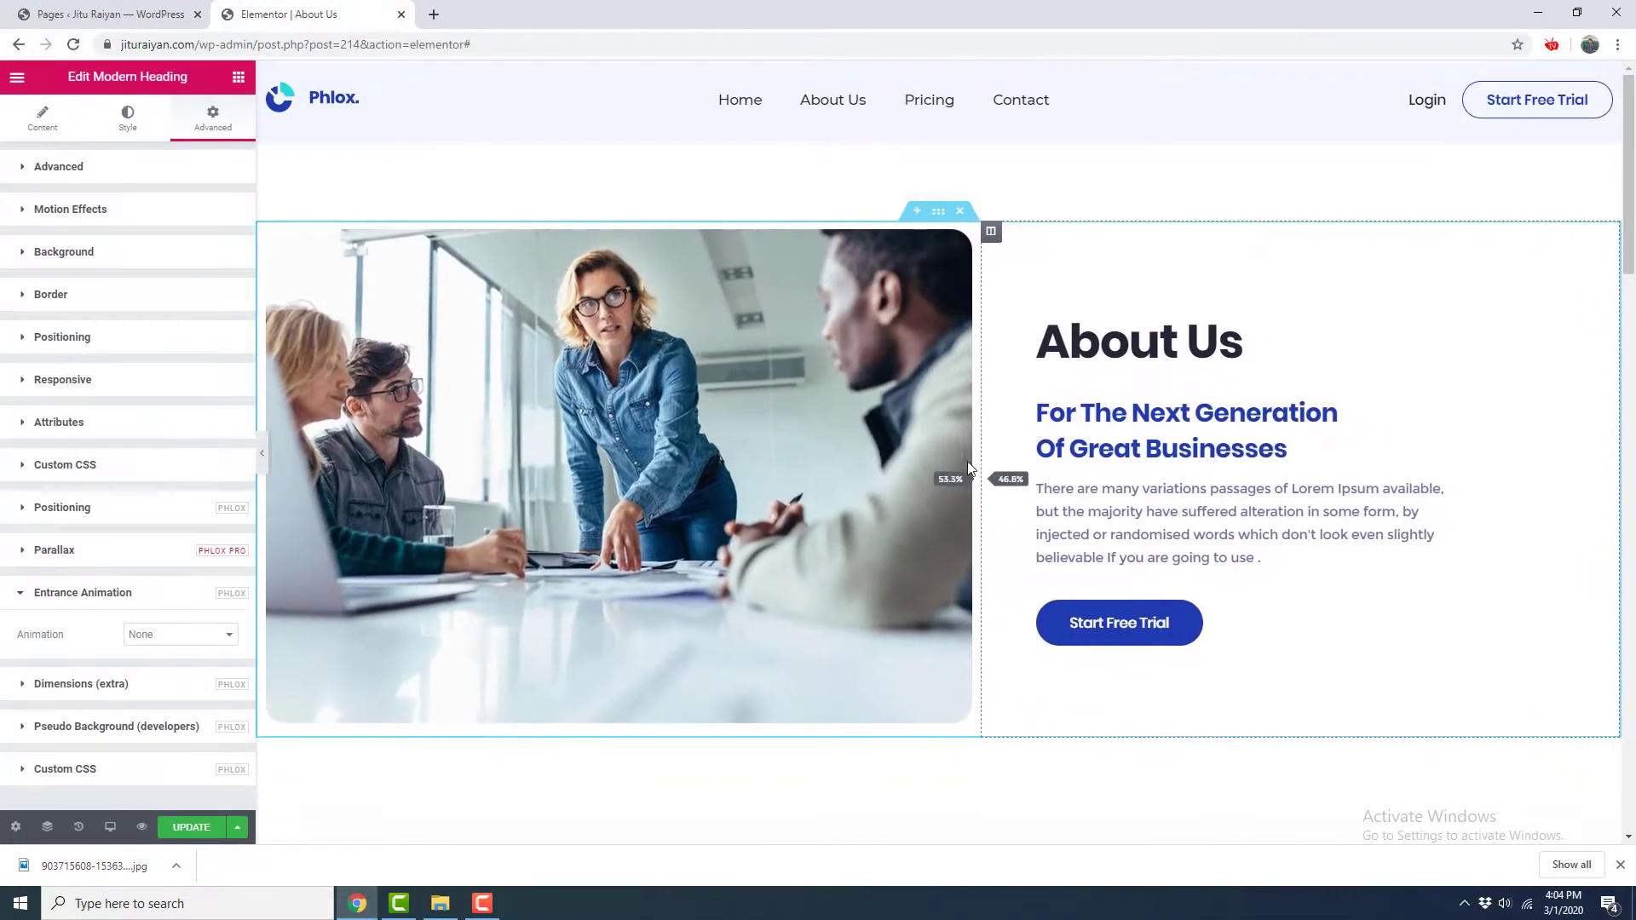
scroll(down, 3)
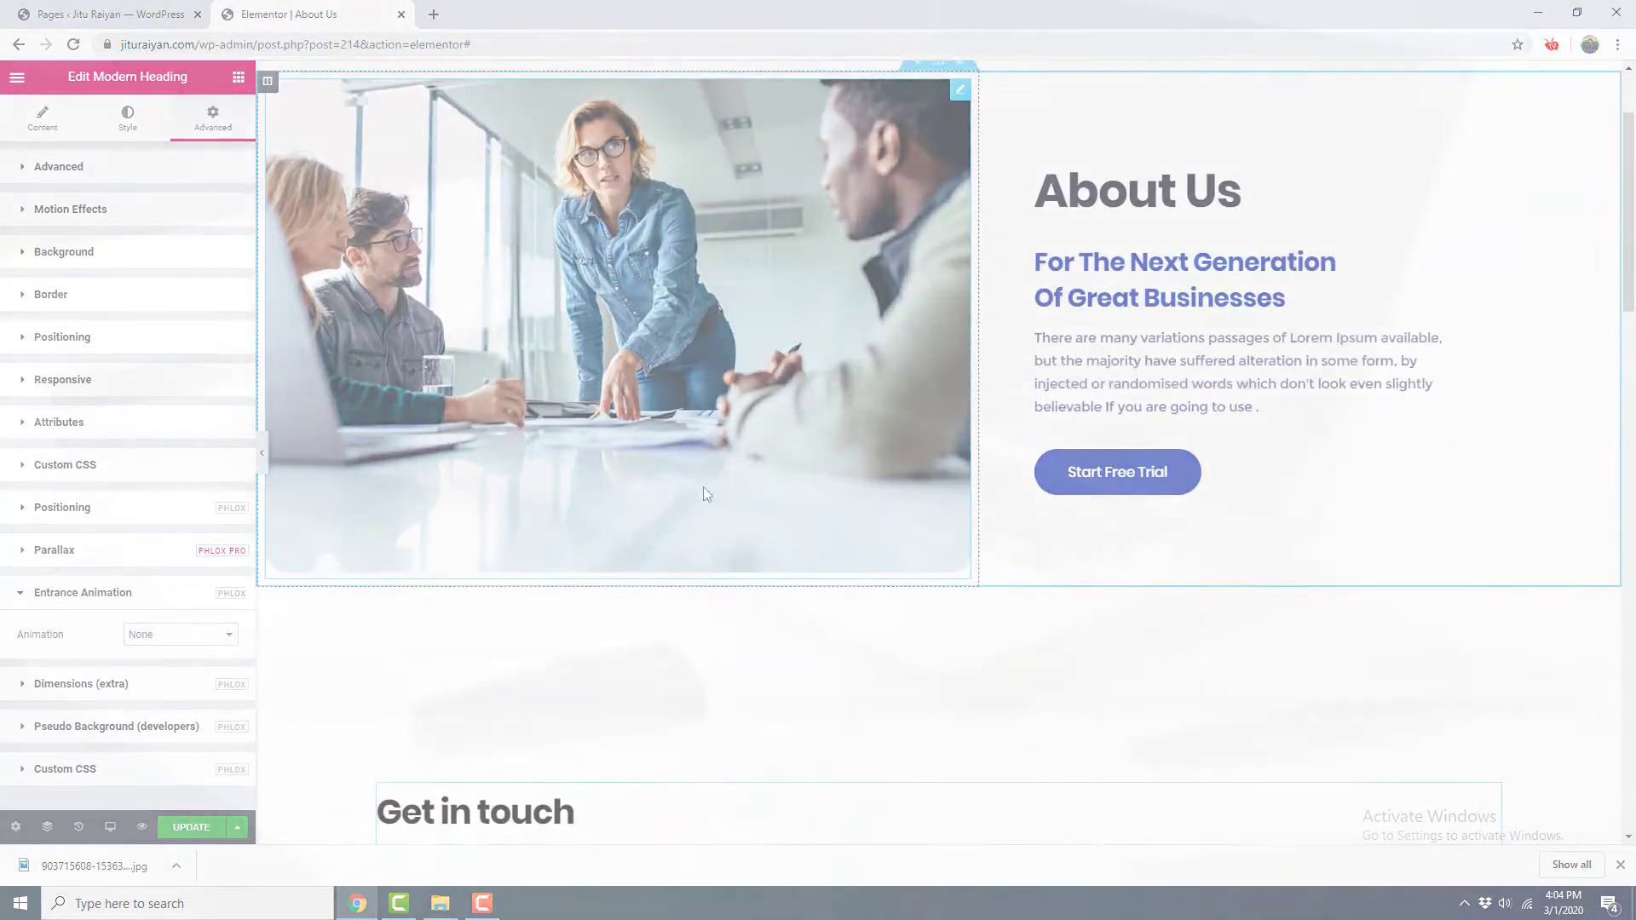